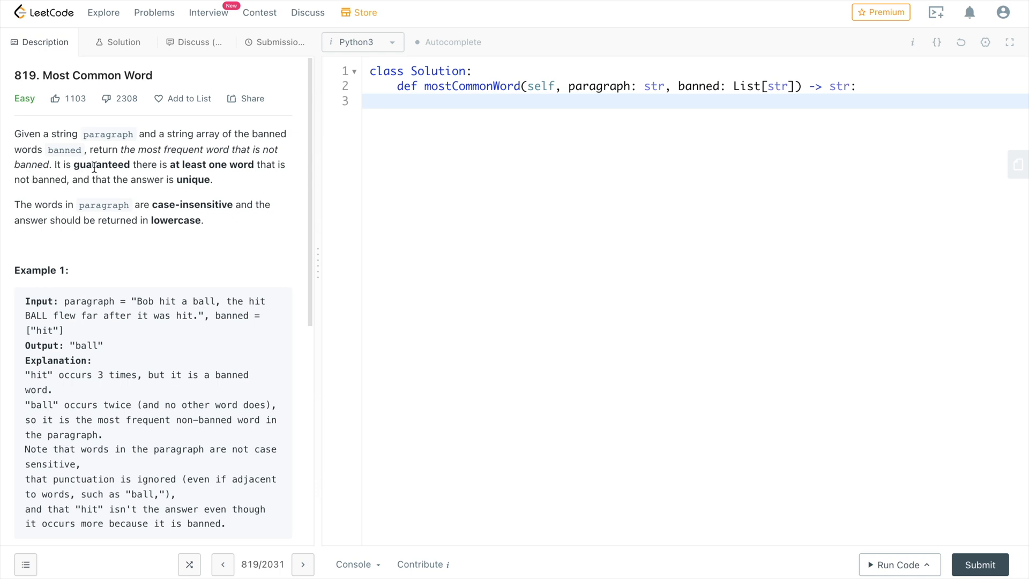
pyautogui.moveTo(184, 167)
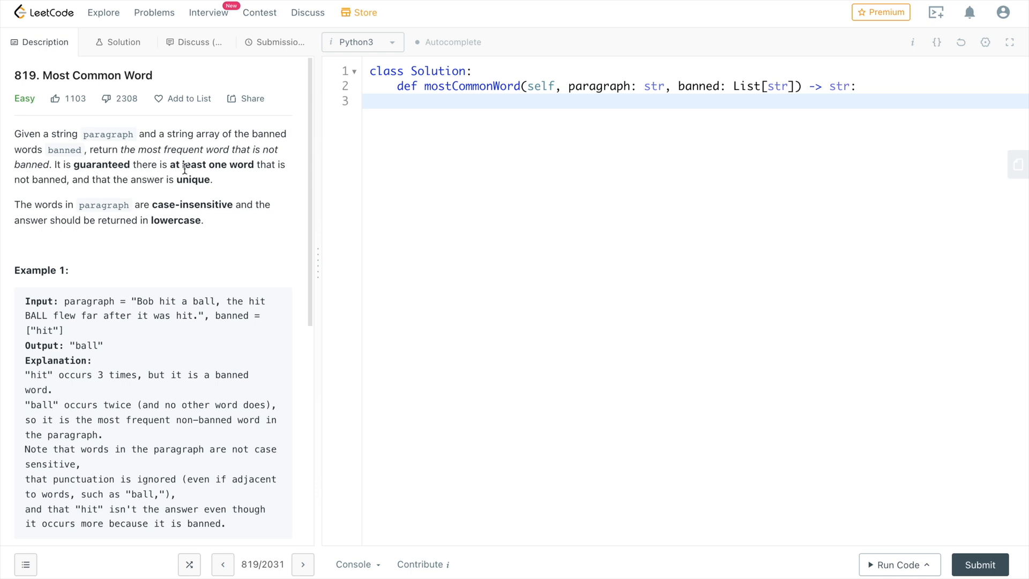
pyautogui.moveTo(267, 169)
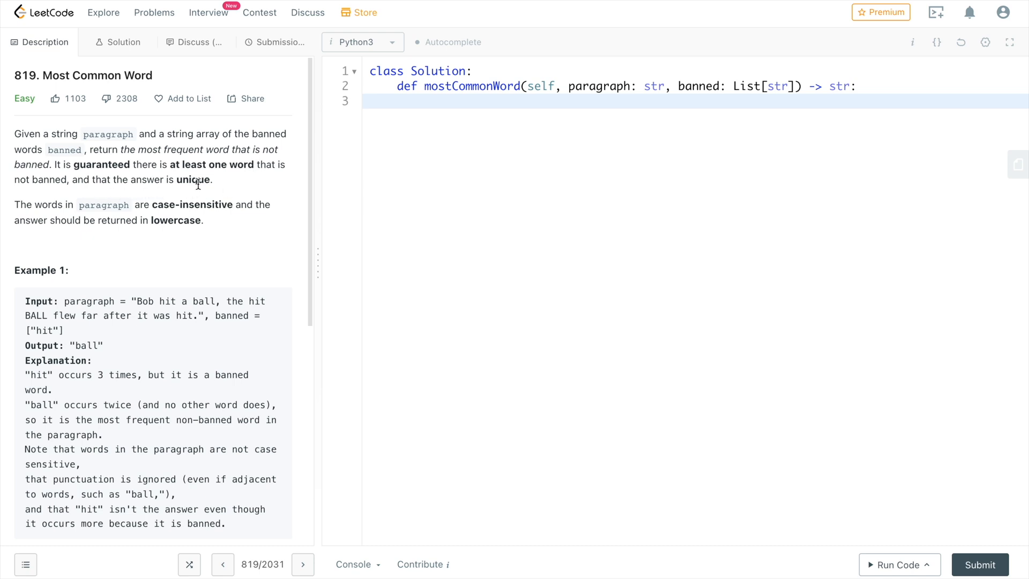
pyautogui.moveTo(52, 216)
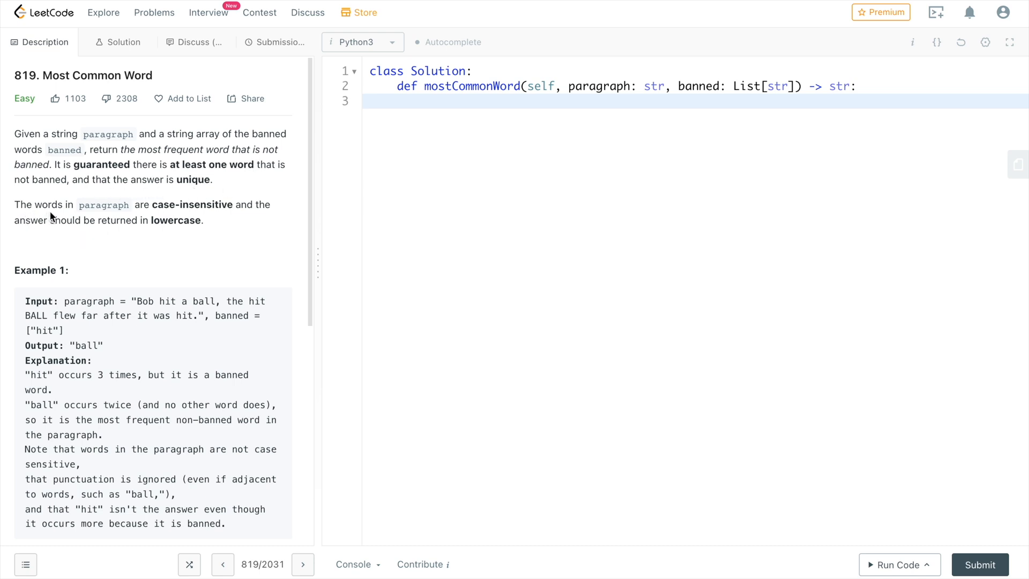
# Read the Most Common Word problem, highlighting words like 'Bob' in the example input.
pyautogui.doubleClick(196, 205)
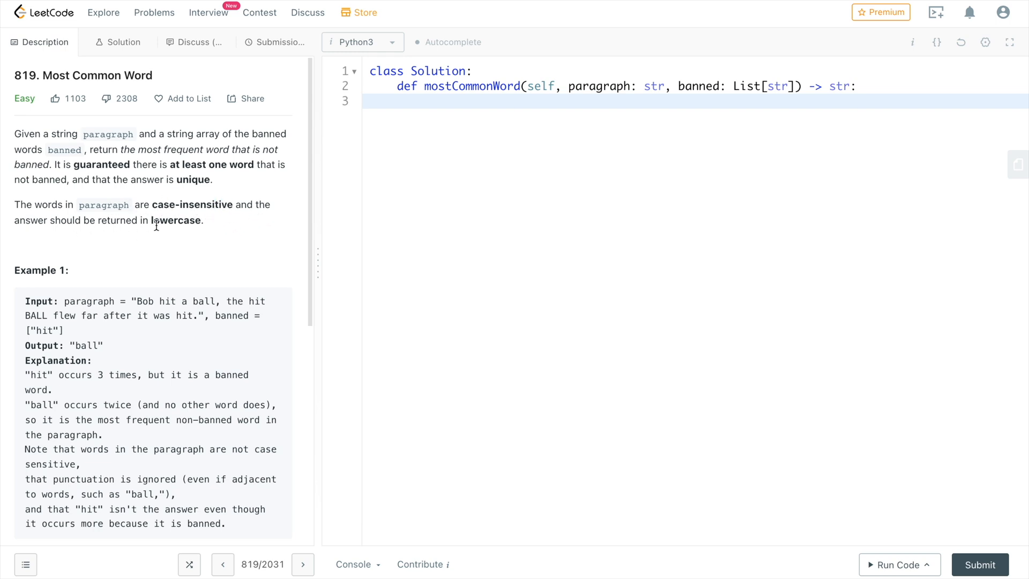
pyautogui.moveTo(194, 266)
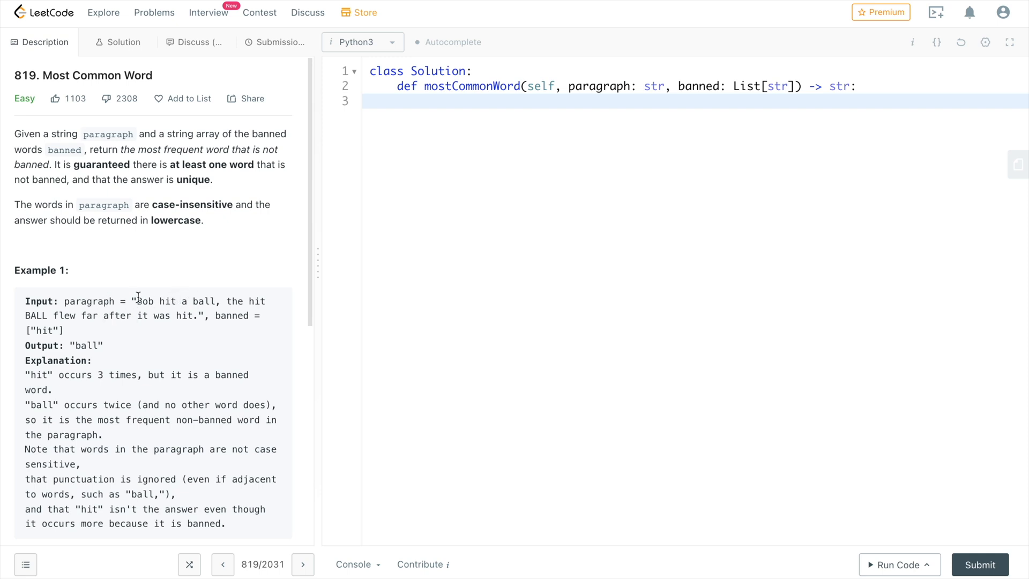
pyautogui.doubleClick(144, 301)
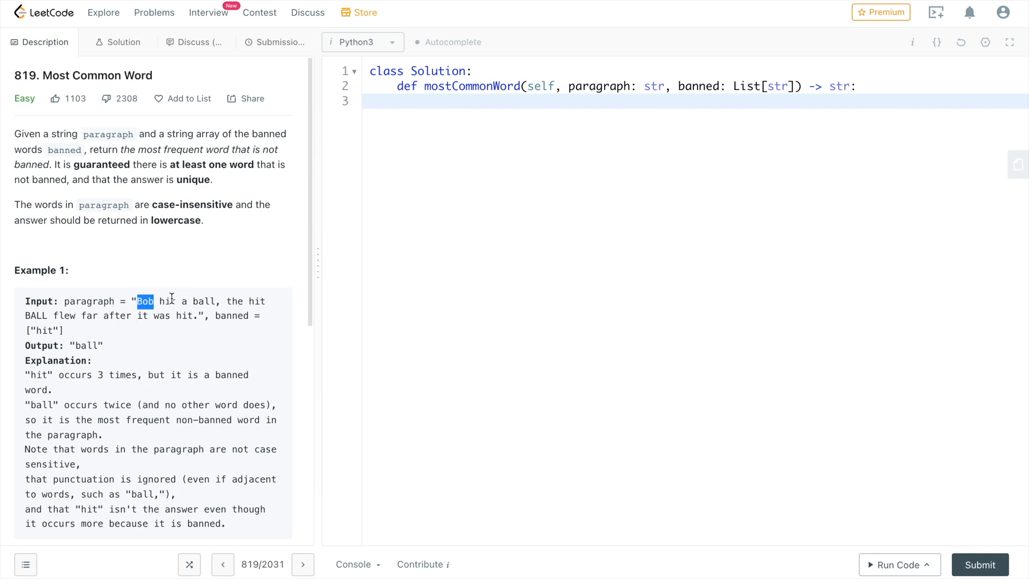
pyautogui.doubleClick(234, 301)
pyautogui.write('# 1) Normalize the str')
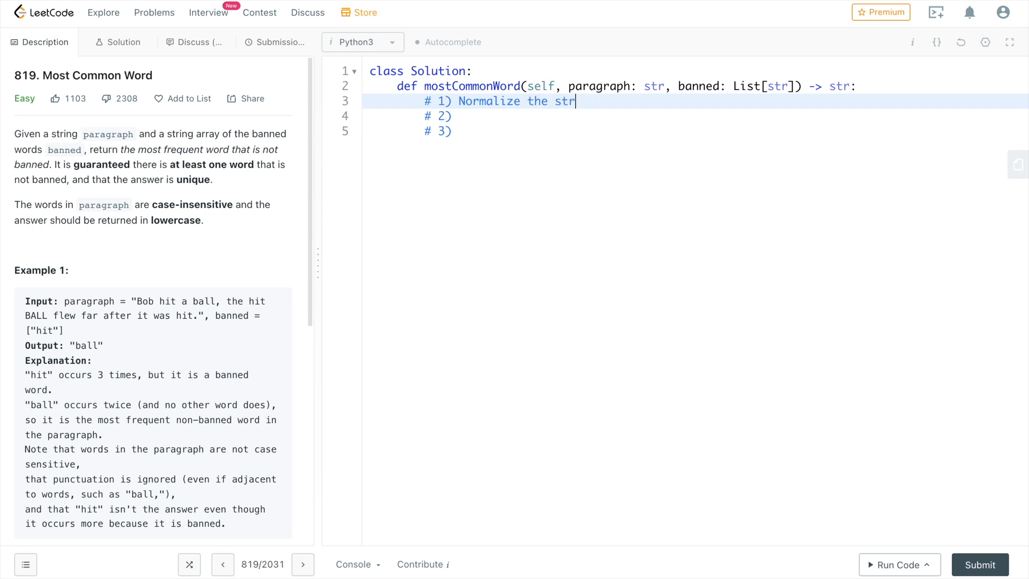
# Finish comment 1 as normalizing the string by replacing non-alphanumerics and lowercasing, with blank lines.
pyautogui.write('ing (r')
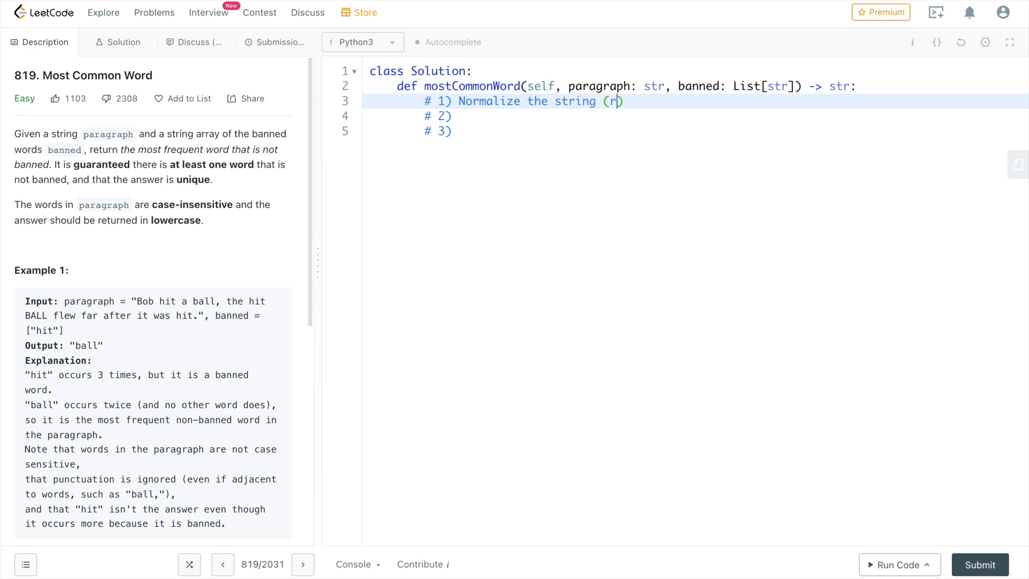
pyautogui.write('eplace non-alph')
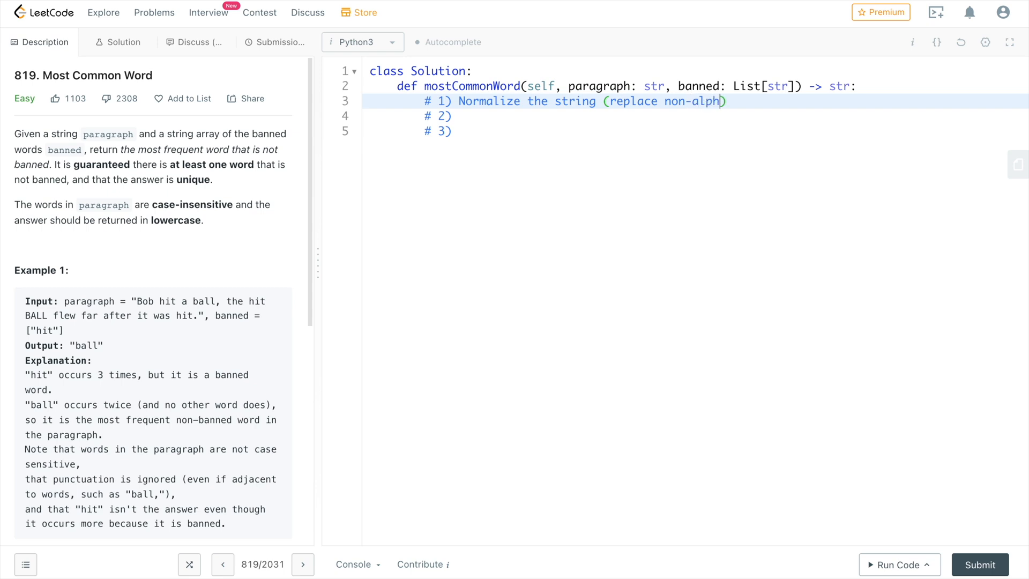
pyautogui.write('numeric,')
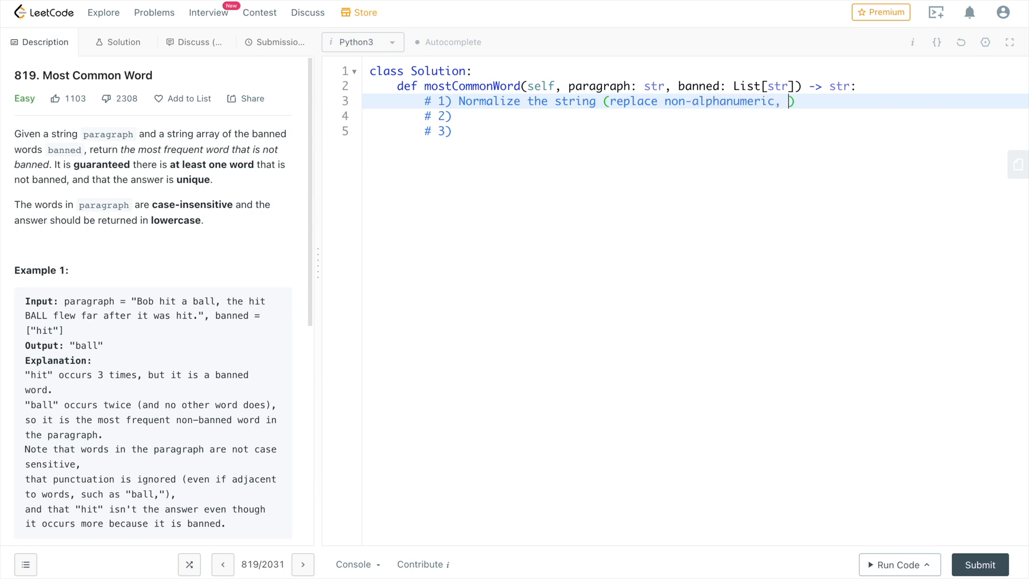
pyautogui.press('Enter')
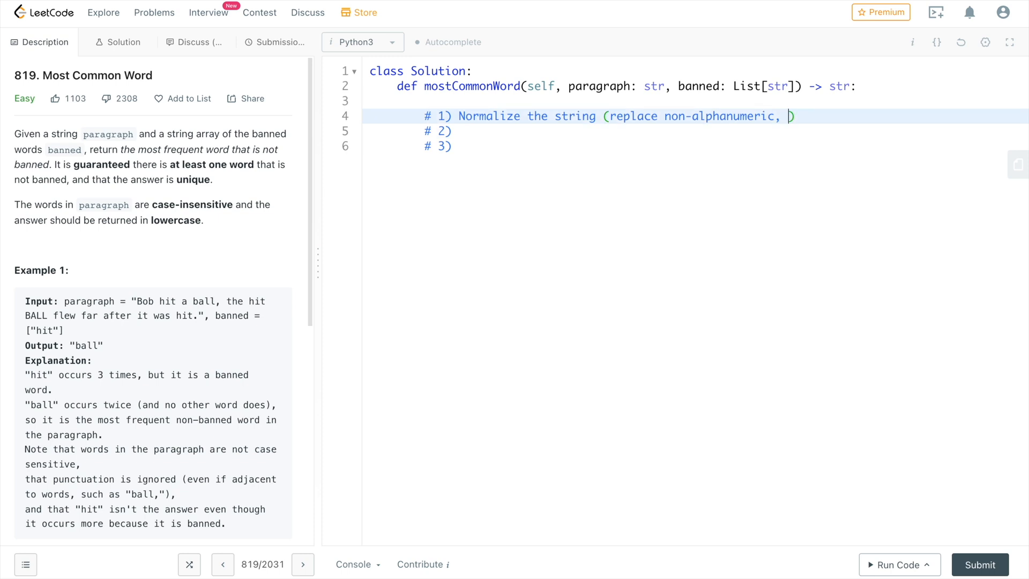
pyautogui.write('lowercas')
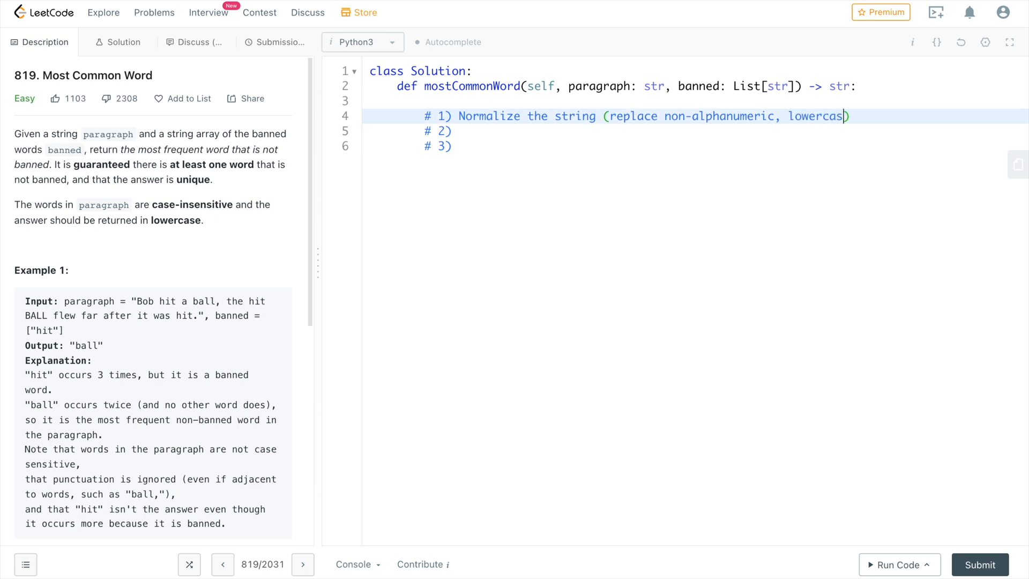
pyautogui.press('Enter')
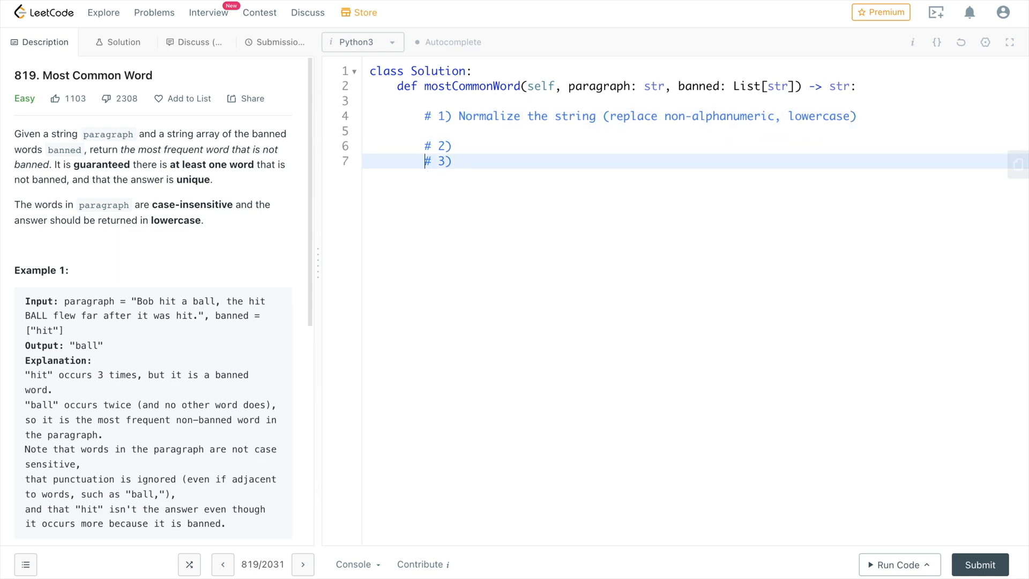
pyautogui.press('enter')
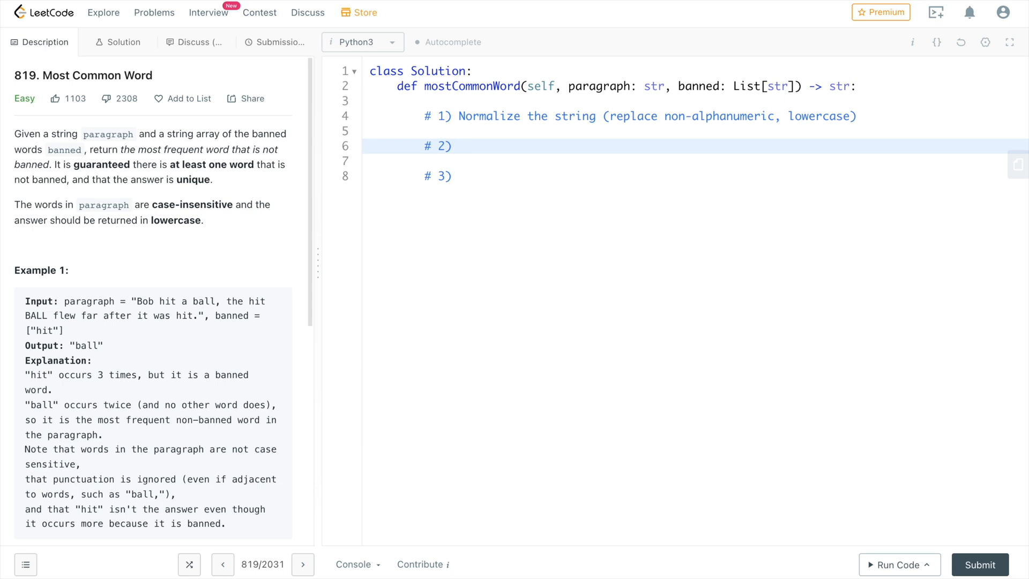
# Write comment 2 'Tally up every non-banned word' and start comment 3 'Find the word'.
pyautogui.write('Tally up')
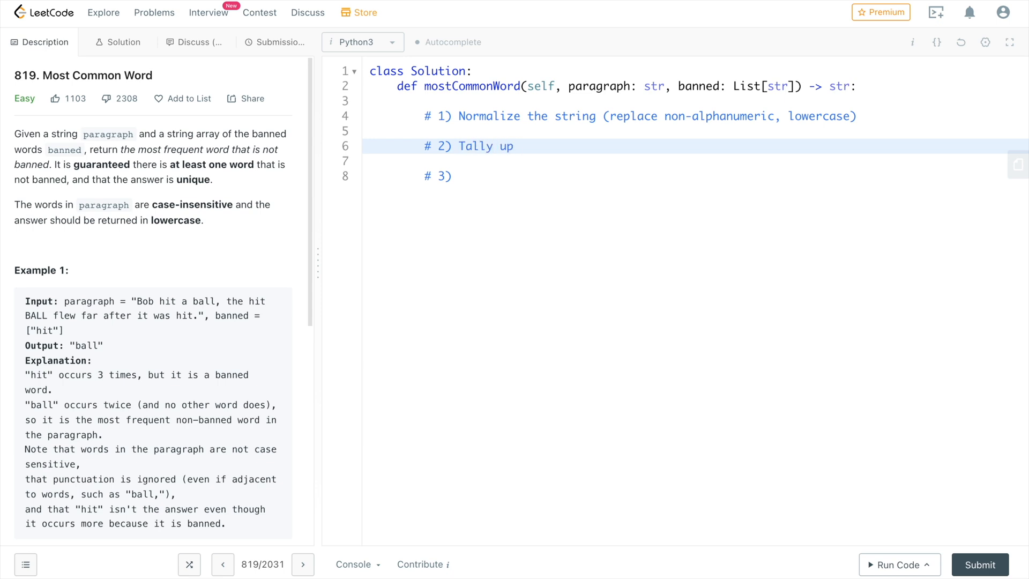
pyautogui.write('every non-')
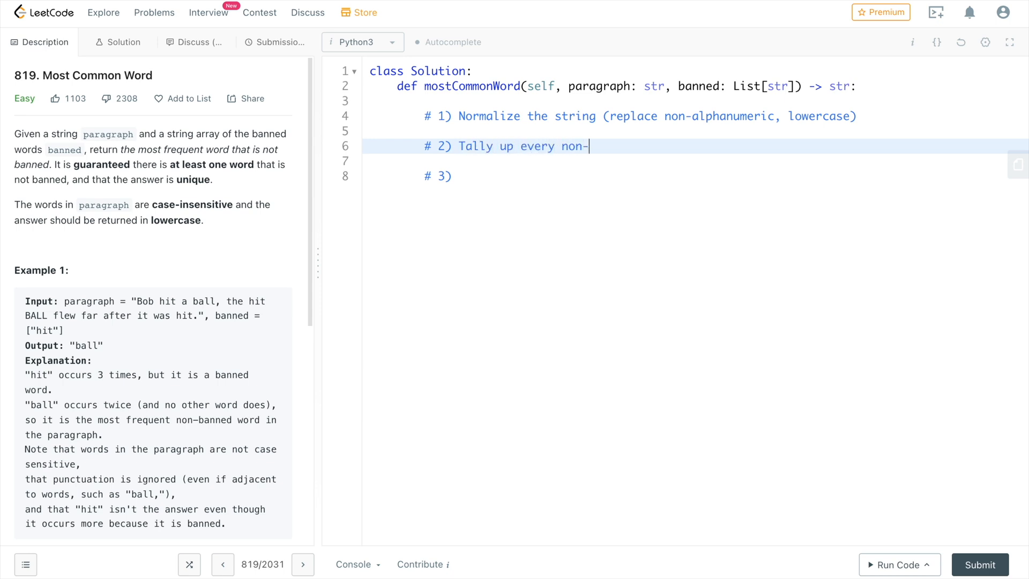
pyautogui.write('banned word')
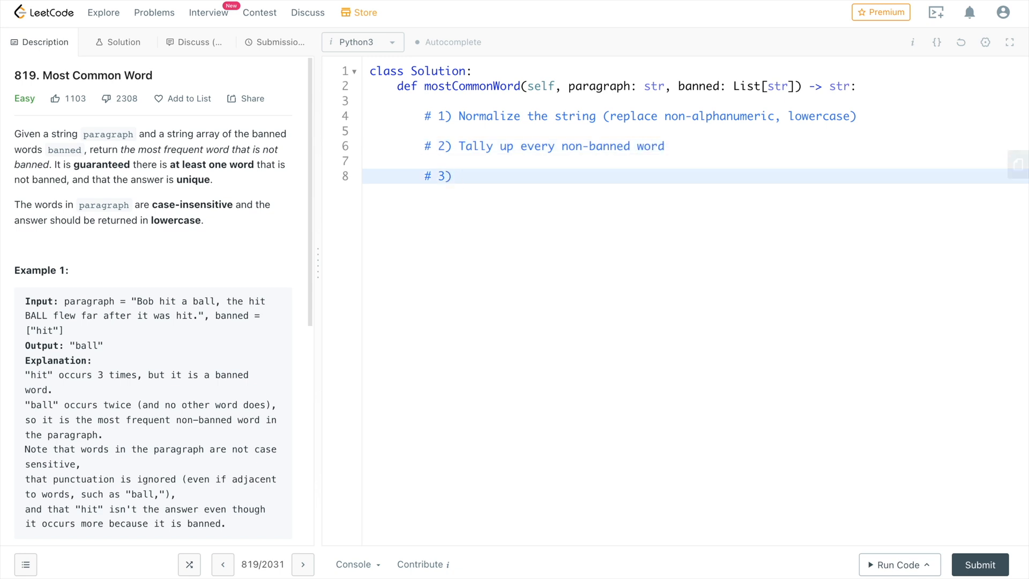
pyautogui.write('Find the word with the max count value and return')
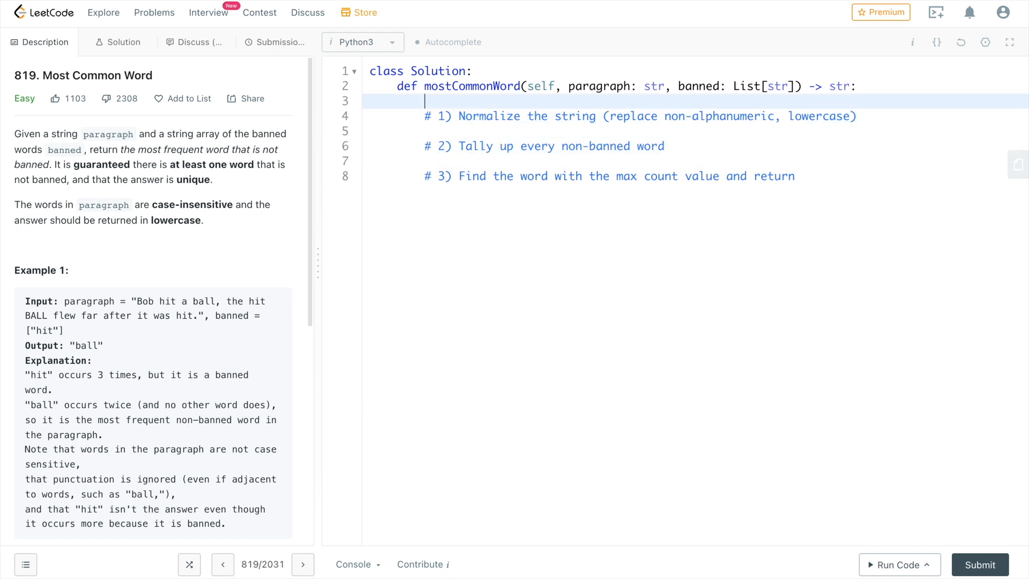
# Code word_counter = {} and normal_str joining lowercased alphanumeric chars, with spaces for everything else.
pyautogui.write('word_coun')
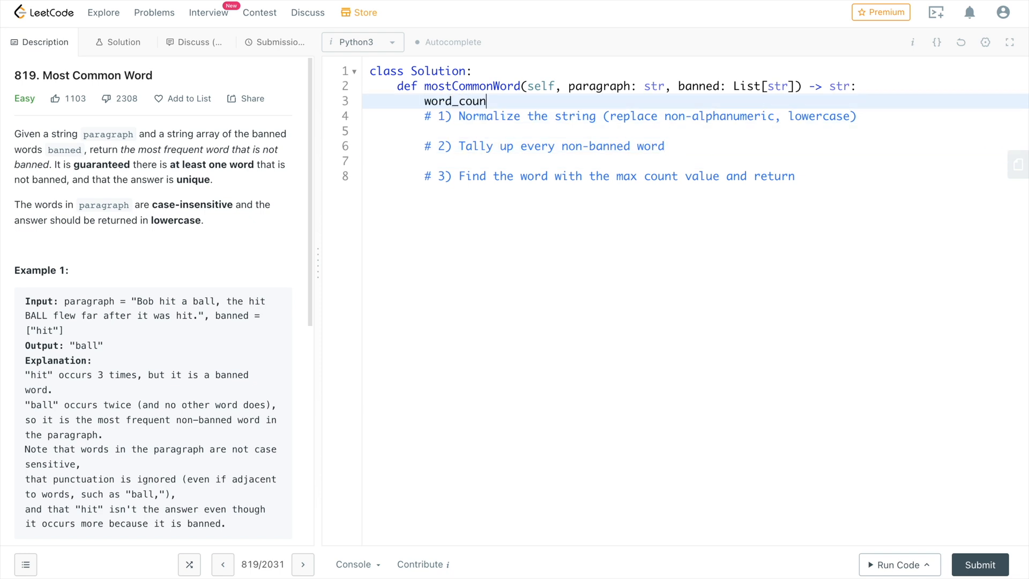
pyautogui.write('ter = {}')
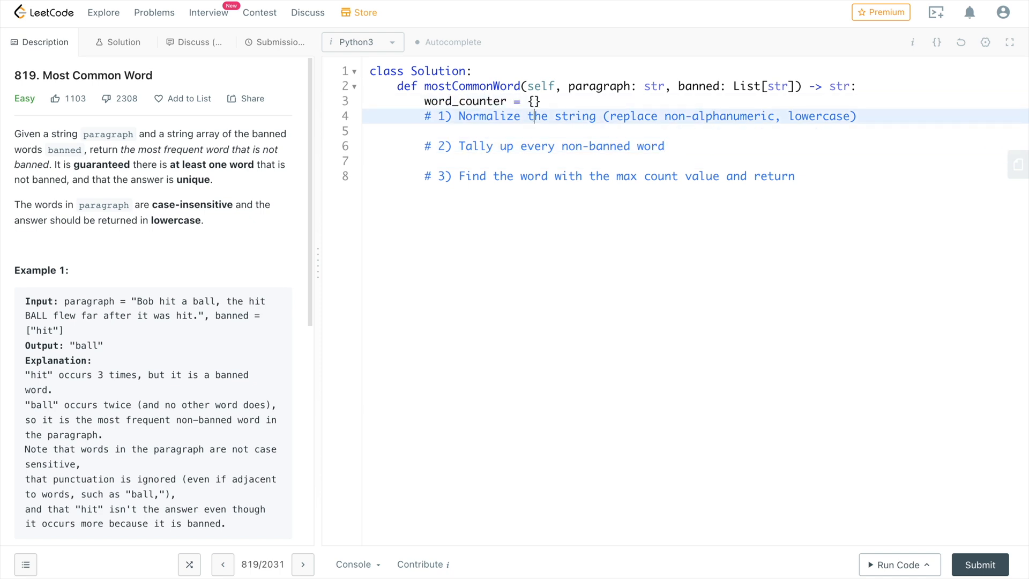
pyautogui.write('normal_str =')
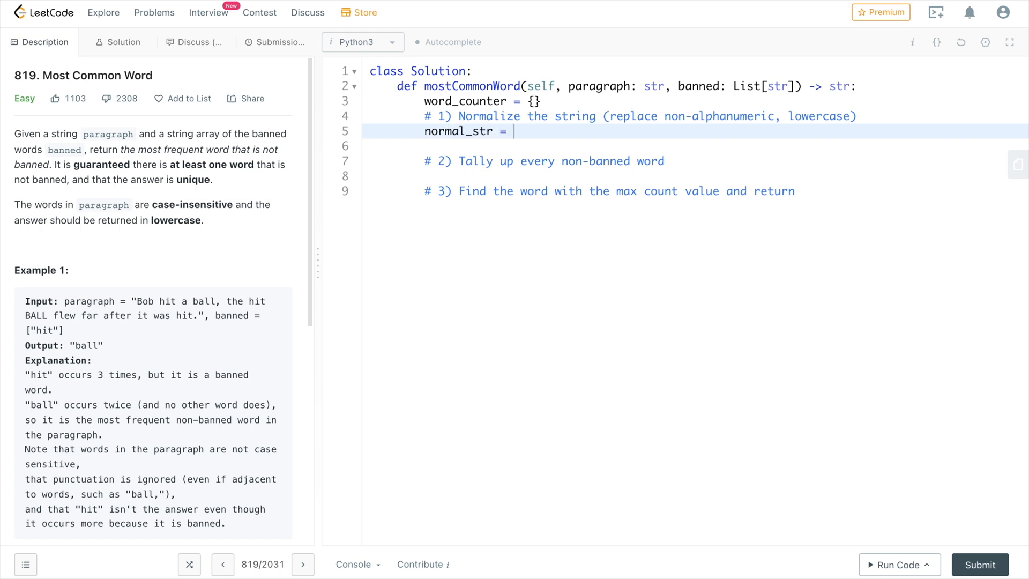
pyautogui.write("''.join")
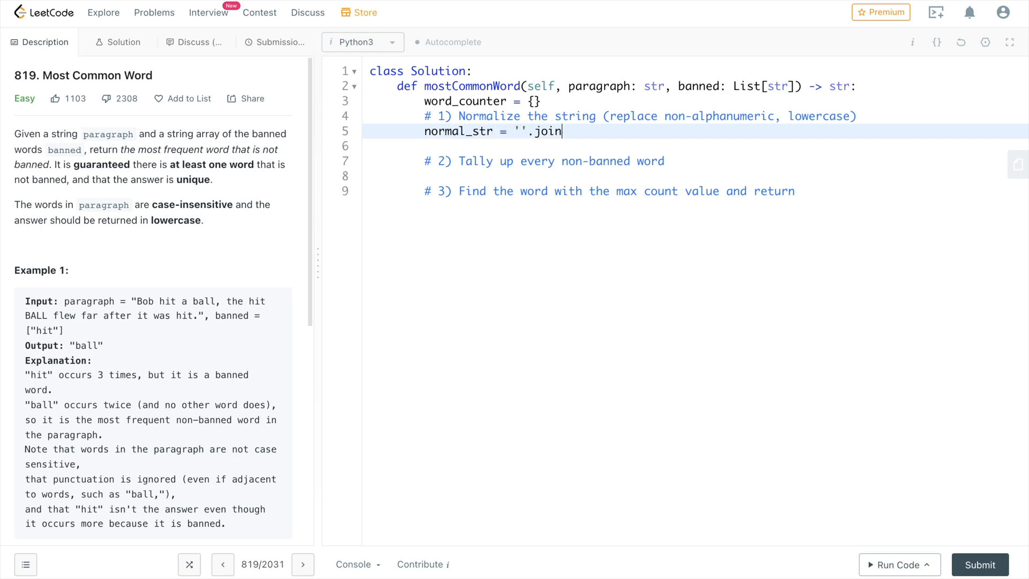
pyautogui.write('(for char in paragraph')
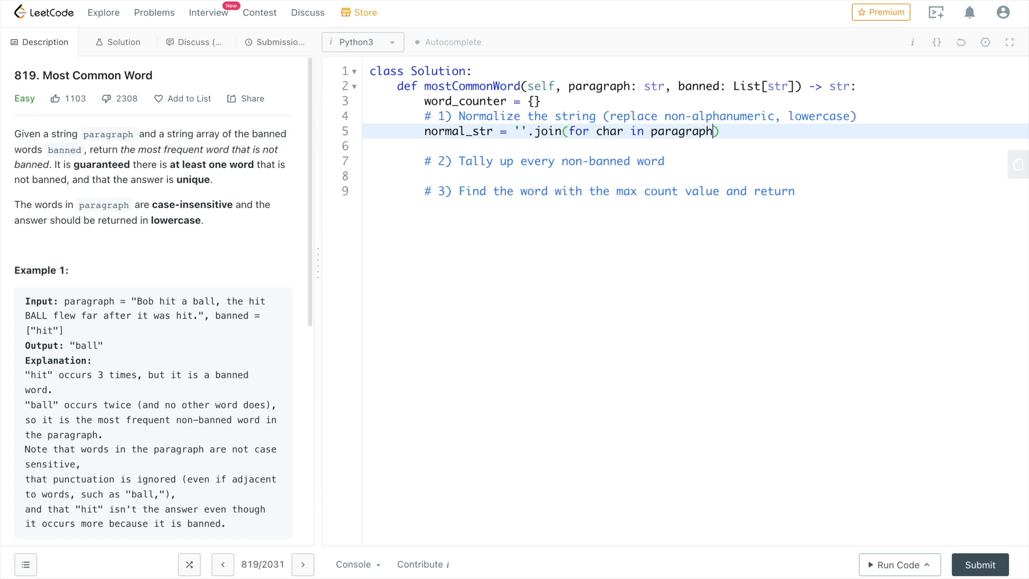
pyautogui.write('char.lower() if char.')
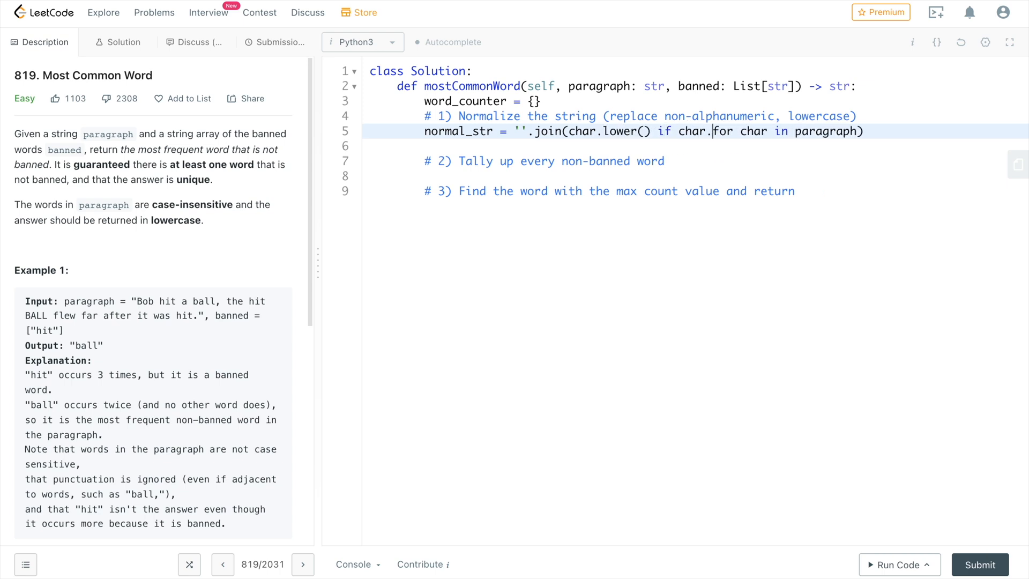
pyautogui.write('isalnum()')
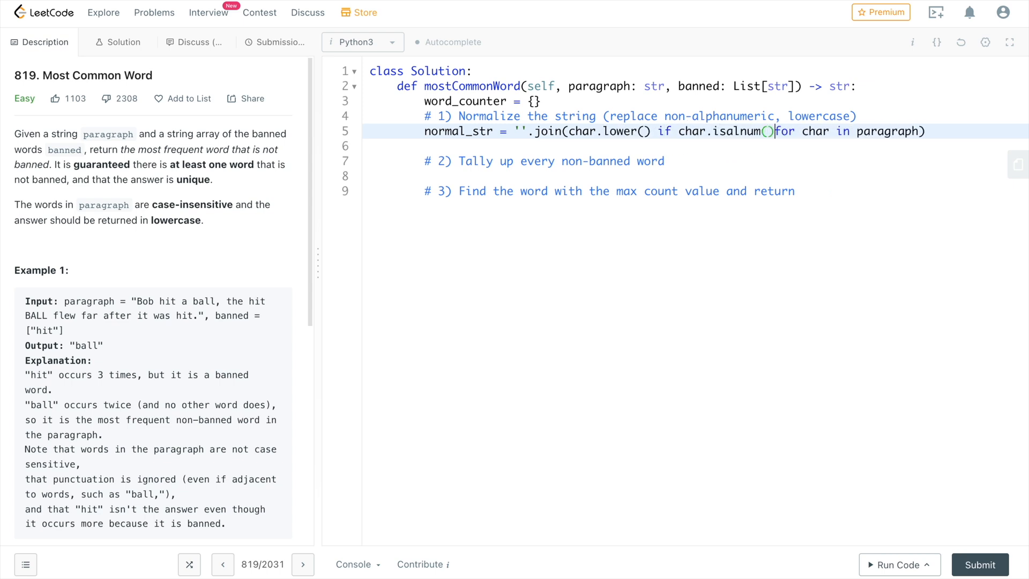
pyautogui.write("else ' '")
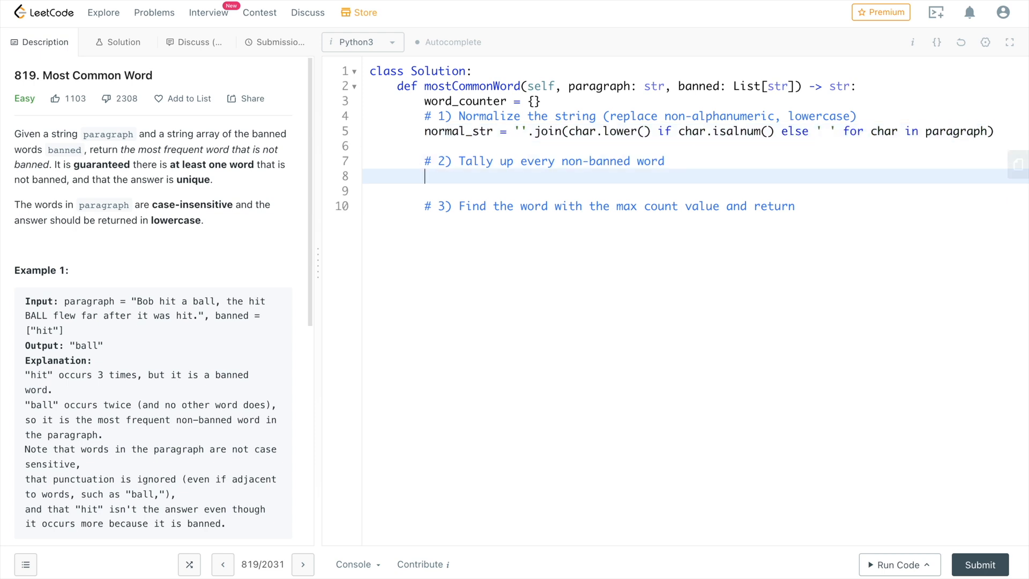
# Loop over normal_str words, adding 1 to word_counter for non-banned words, and begin curr_max.
pyautogui.write('for word in normal_str.split():')
pyautogui.write('if word not in')
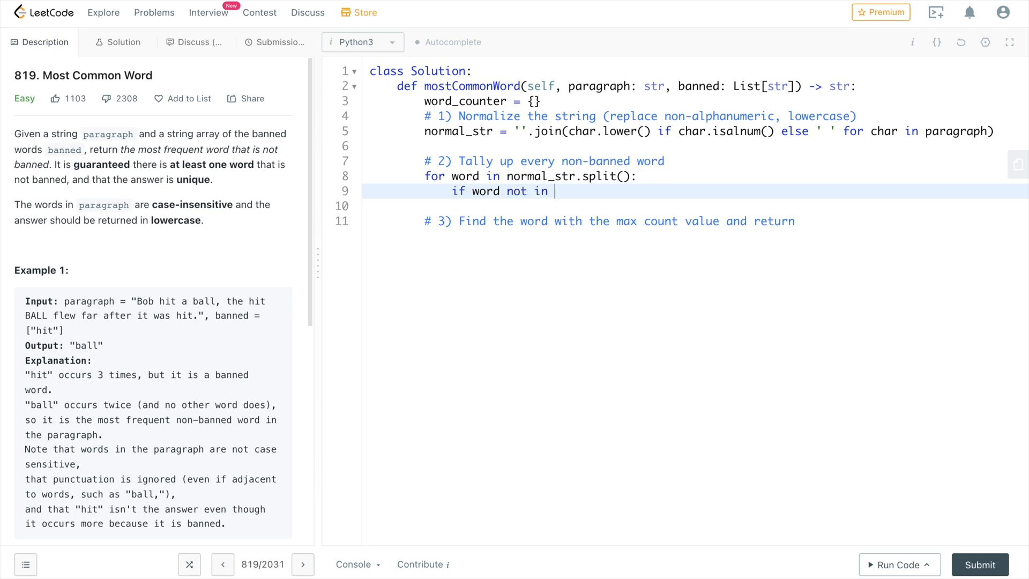
pyautogui.write('banned:')
pyautogui.write('word_counter[word] = word_counter.get(word, 0')
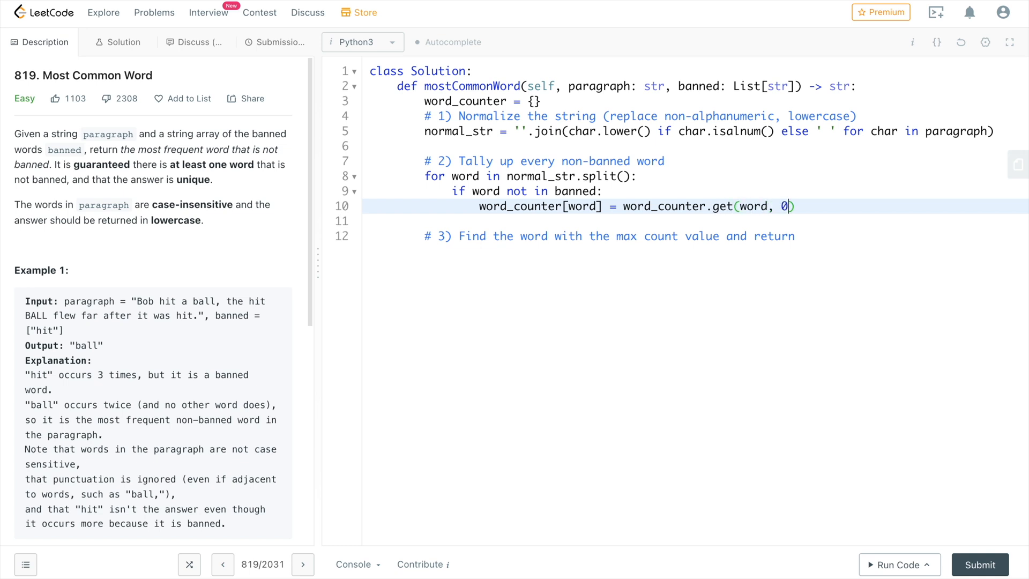
pyautogui.write('+ 1')
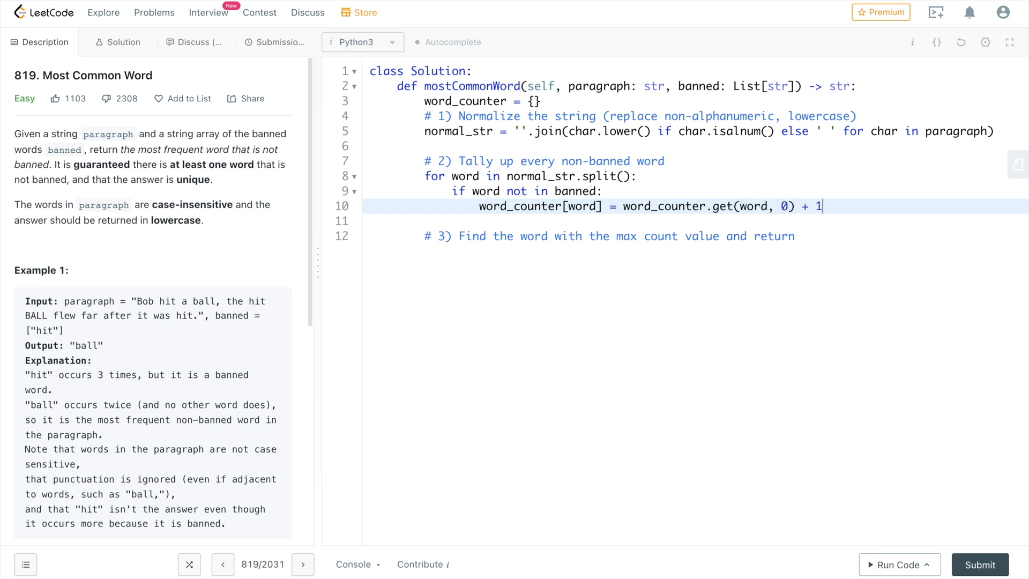
pyautogui.write('curr_max = 0')
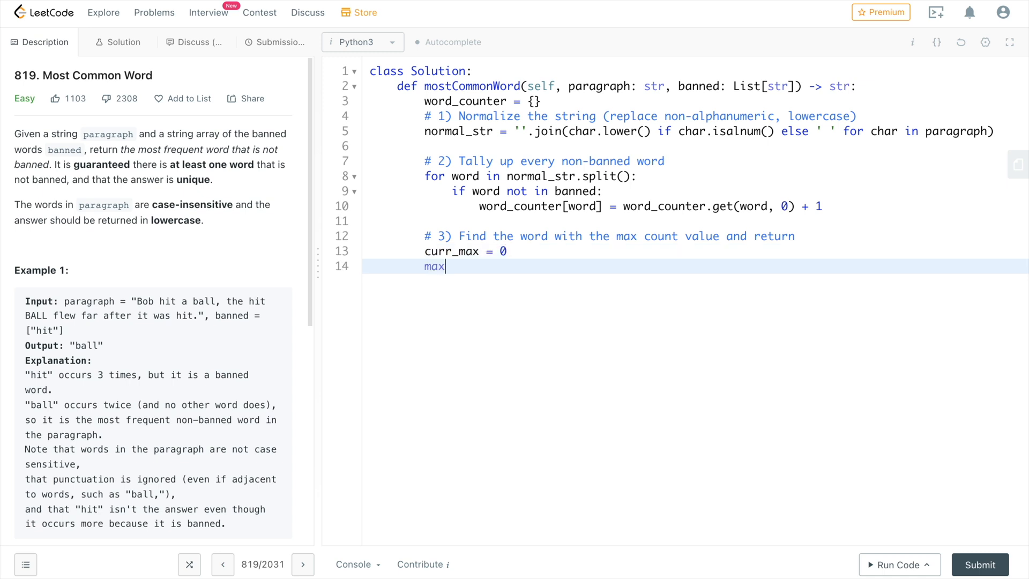
# Set max_word = '', loop word_counter updating curr_max and max_word on higher counts, return max_word.
pyautogui.write("_word = ''")
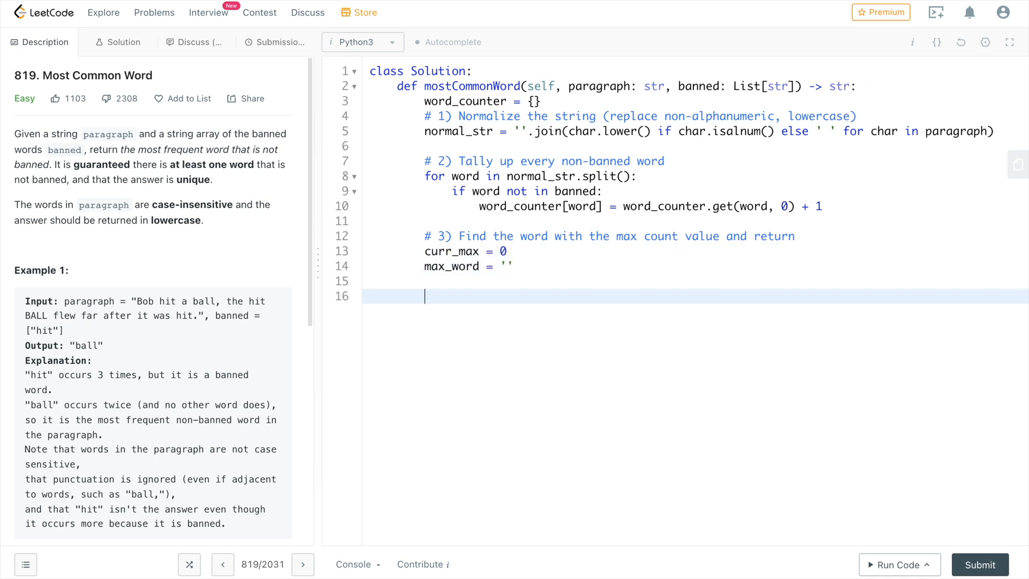
pyautogui.write('for word in word_count')
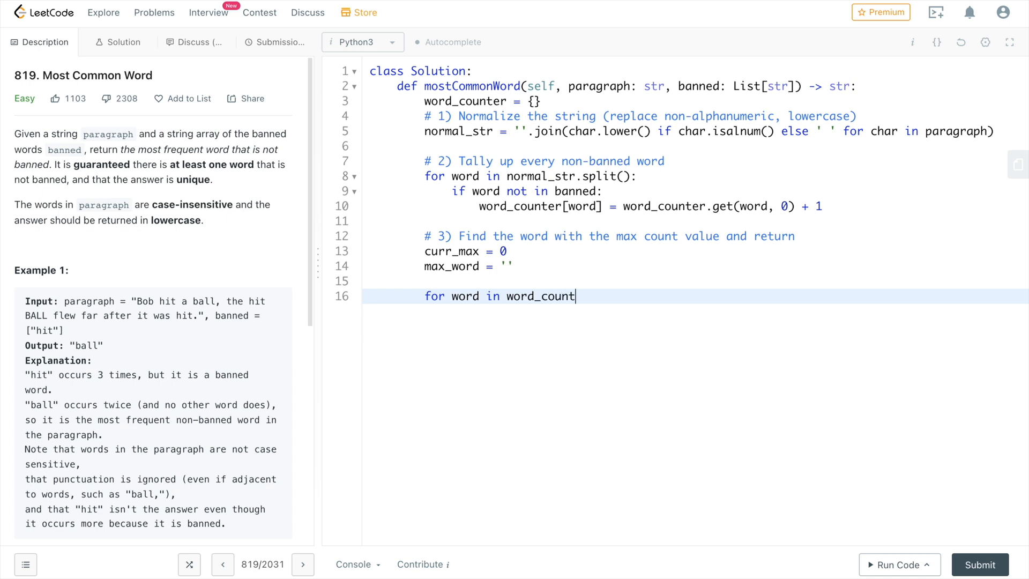
pyautogui.write('er:')
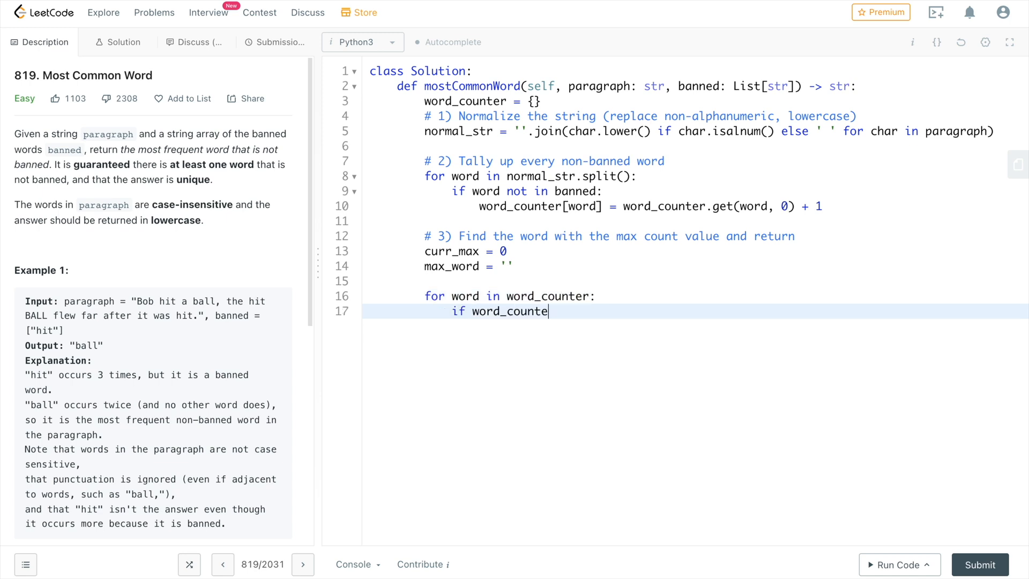
pyautogui.write('r[word]')
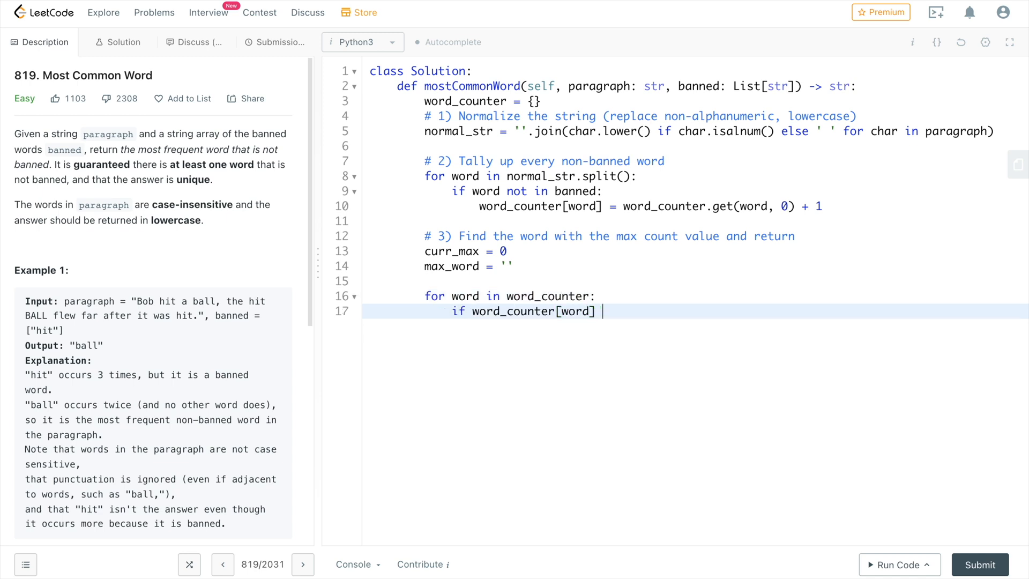
pyautogui.write('> curr_max:')
pyautogui.write('curr_max = word_counter[word')
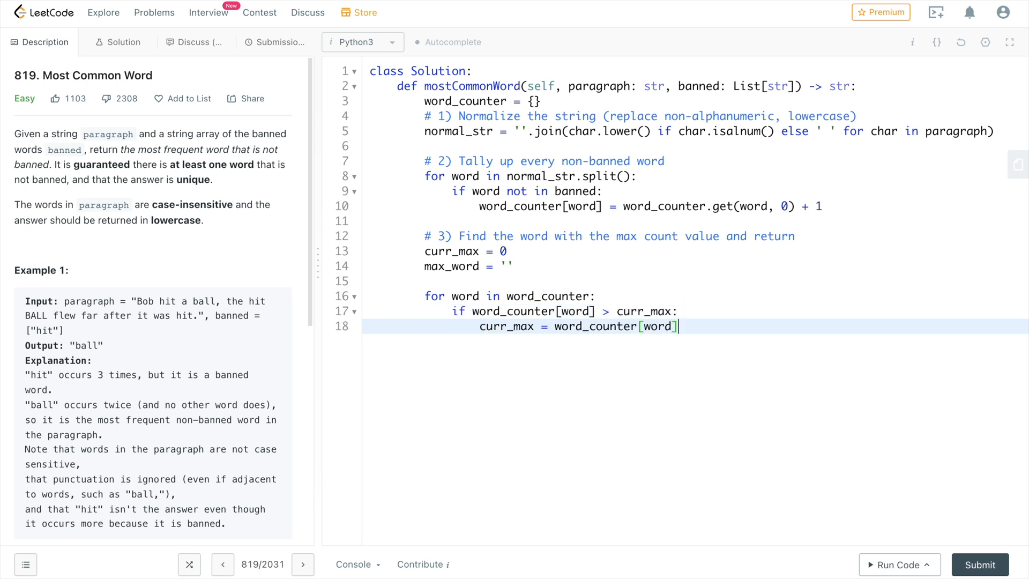
pyautogui.write('max_word = word')
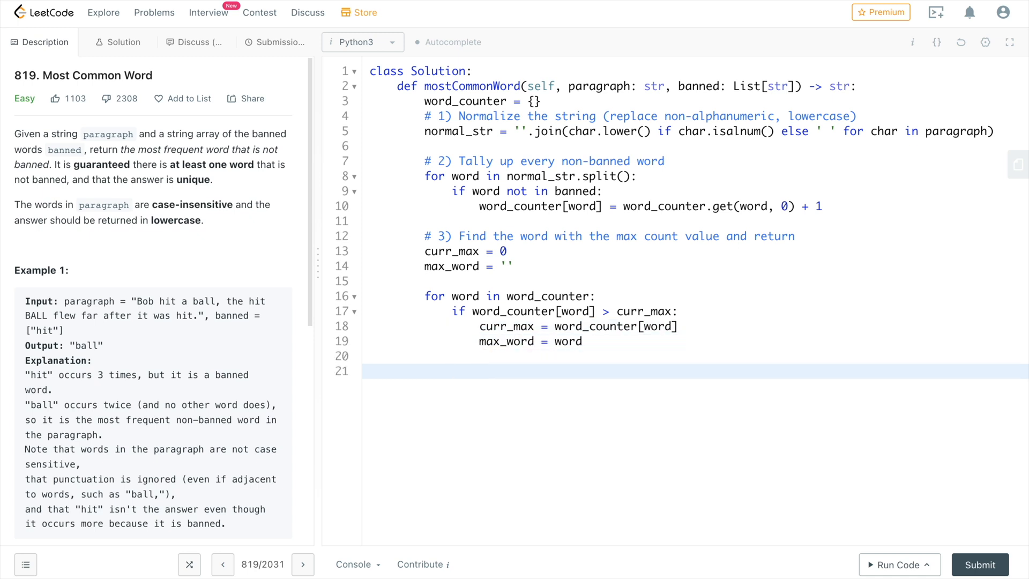
pyautogui.write('return')
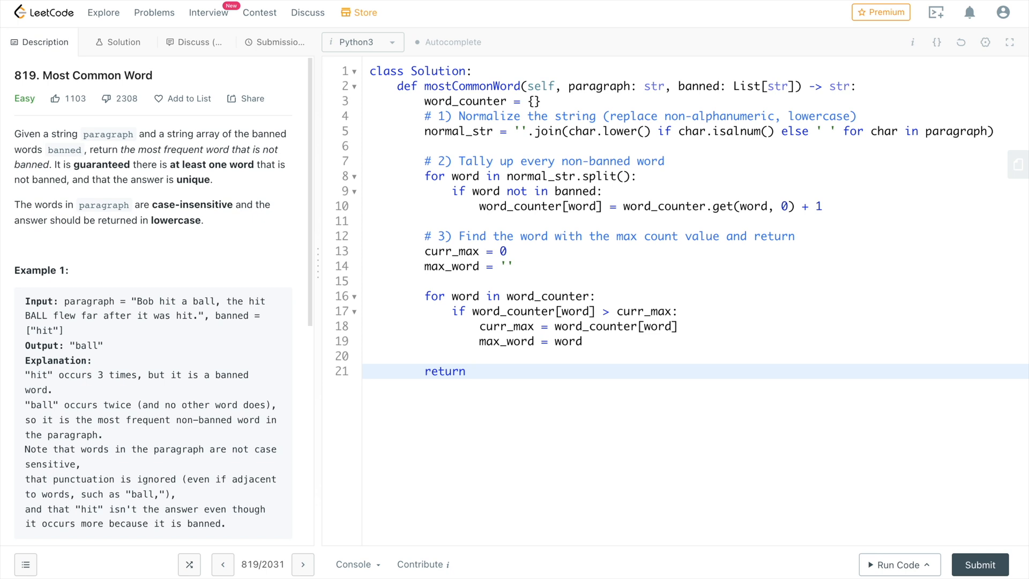
pyautogui.write('max_word')
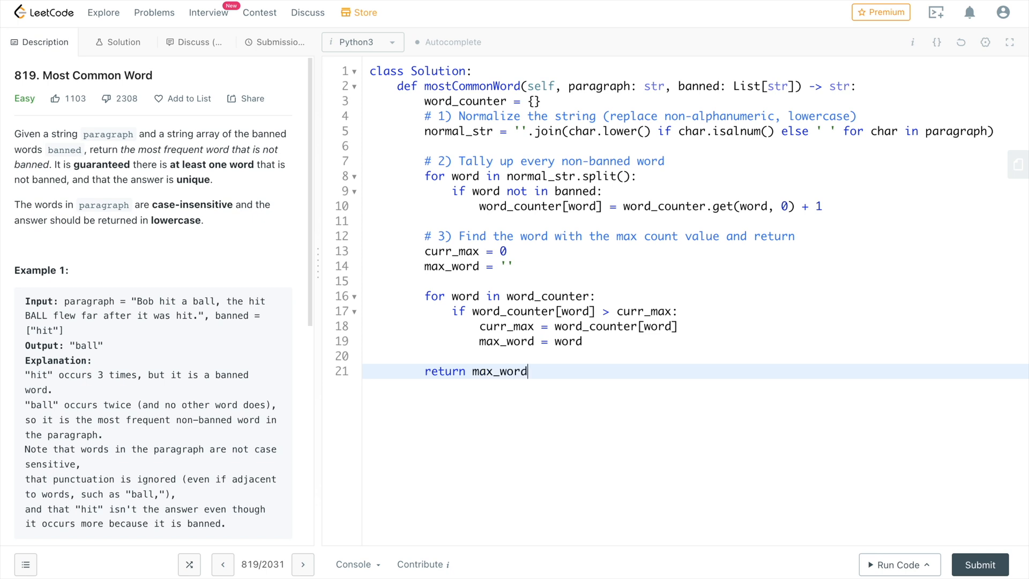
# Run and submit the solution to get it accepted, then begin a '# for' complexity comment.
pyautogui.click(895, 564)
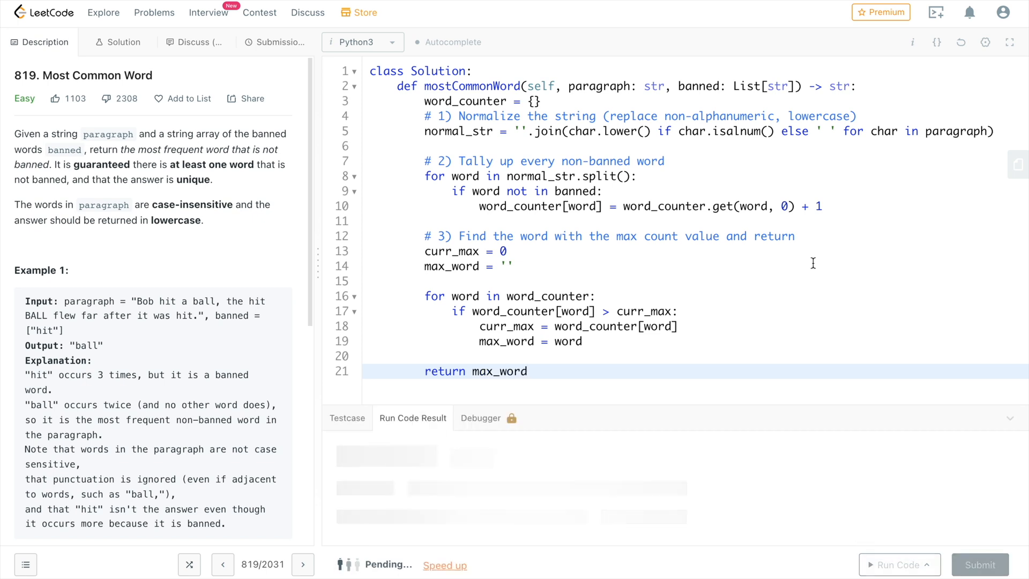
pyautogui.click(275, 41)
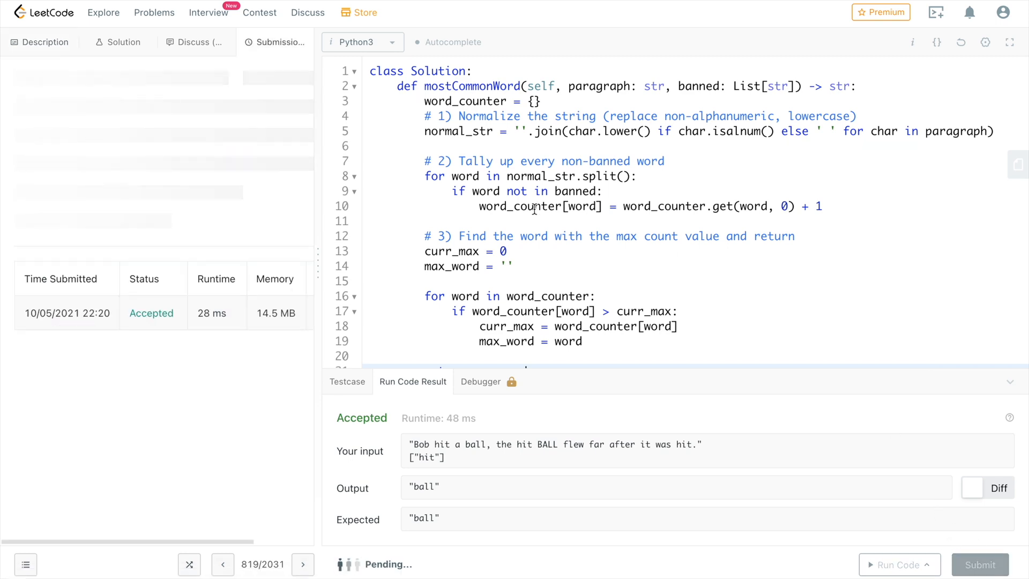
pyautogui.click(979, 564)
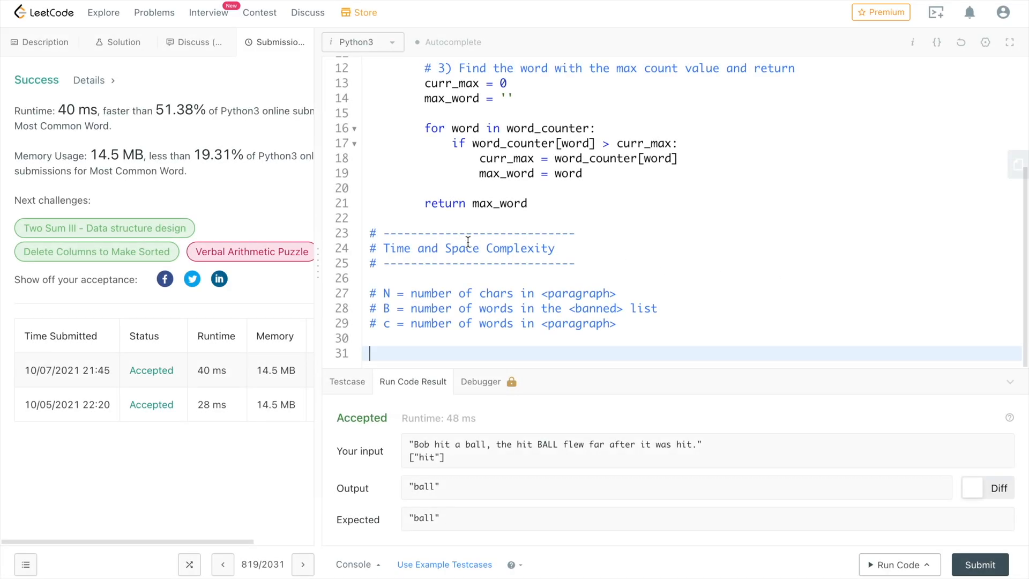
pyautogui.doubleClick(396, 248)
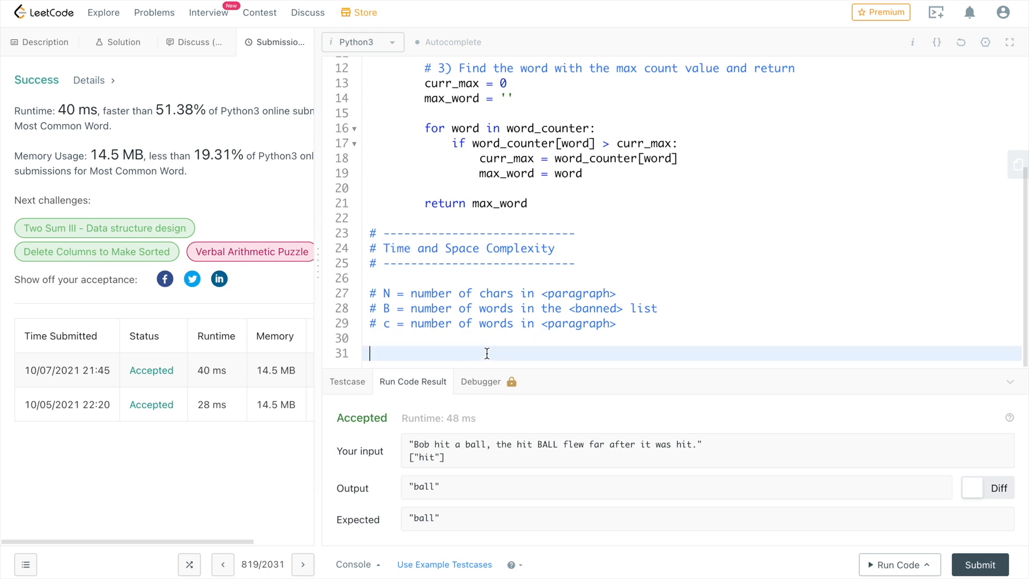
pyautogui.write('# for')
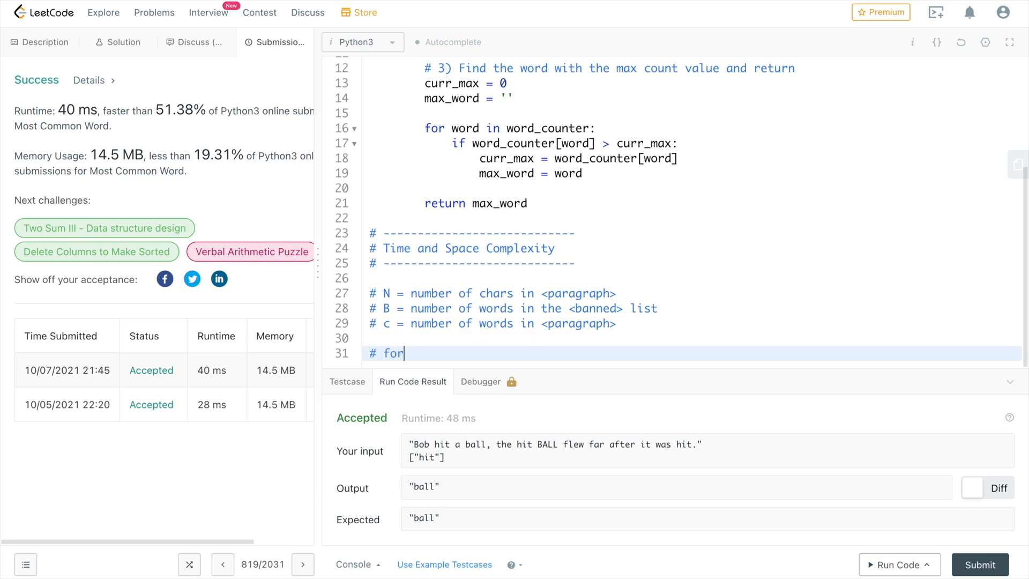
# Add the '# for Step #2' comment with '# O(c * B)' below it.
pyautogui.write('Step #2')
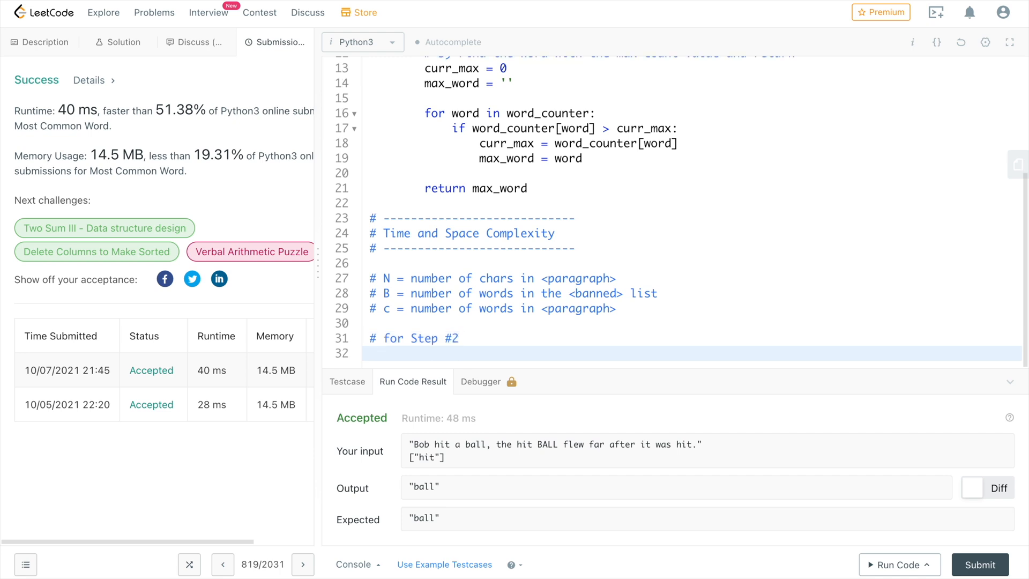
pyautogui.write('#')
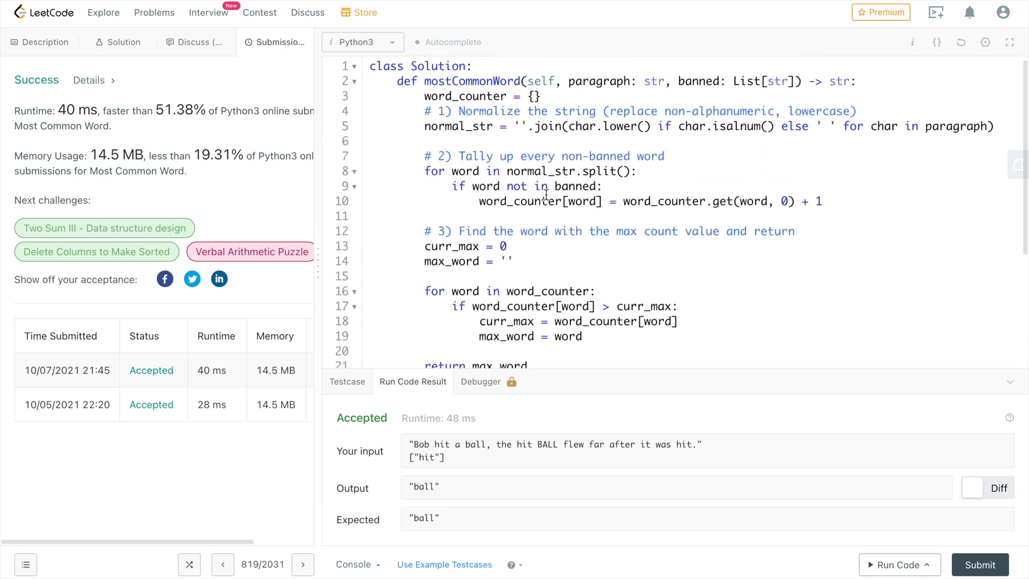
pyautogui.scroll(-3)
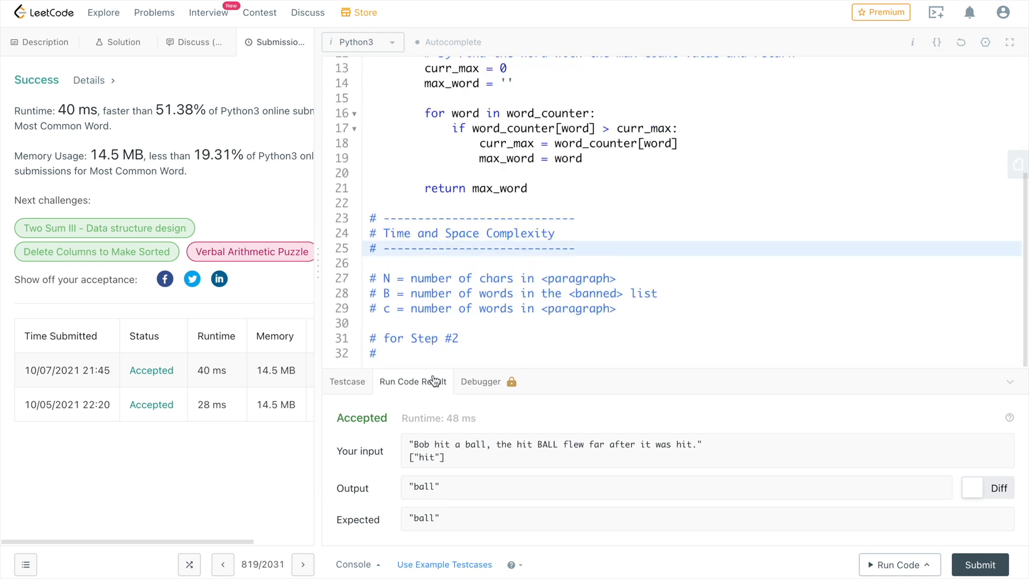
pyautogui.write('O')
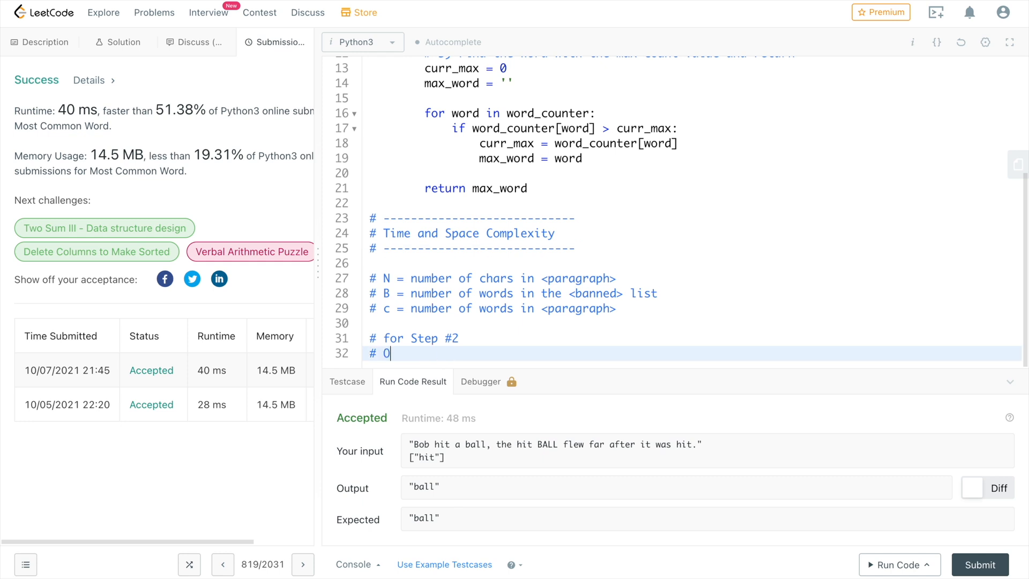
pyautogui.write('(c * B)')
pyautogui.write('#')
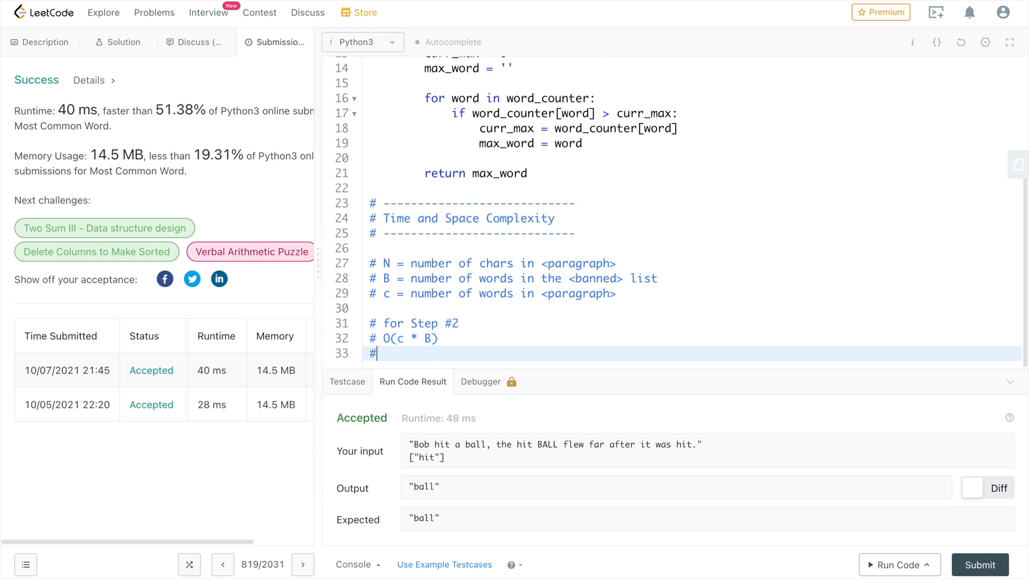
pyautogui.moveTo(128, 137)
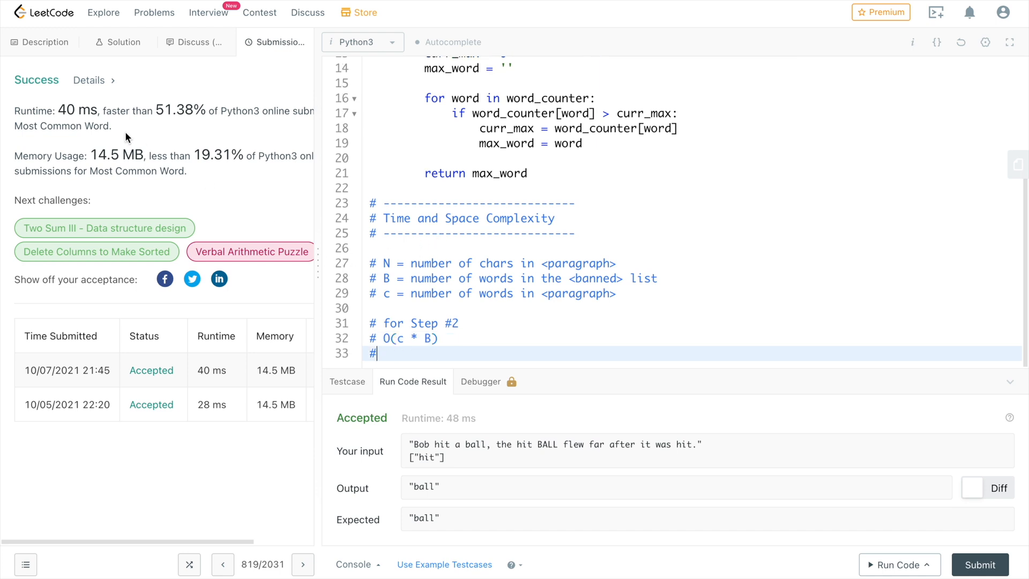
# Note that c = N/2 in the worst case, giving '# --> O(N * B)'.
pyautogui.click(39, 41)
pyautogui.write(' c =')
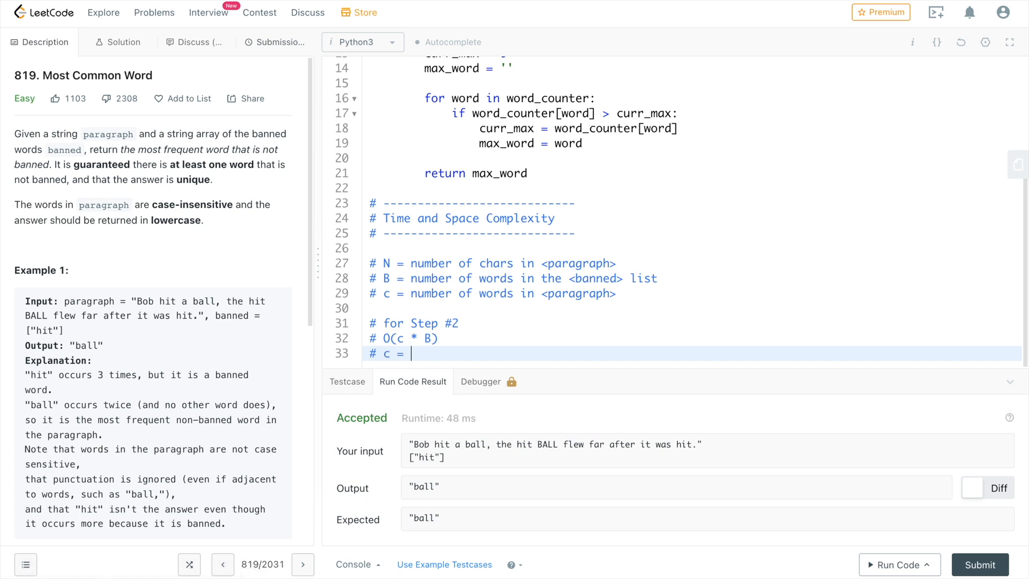
pyautogui.write('N/2 in the worst case')
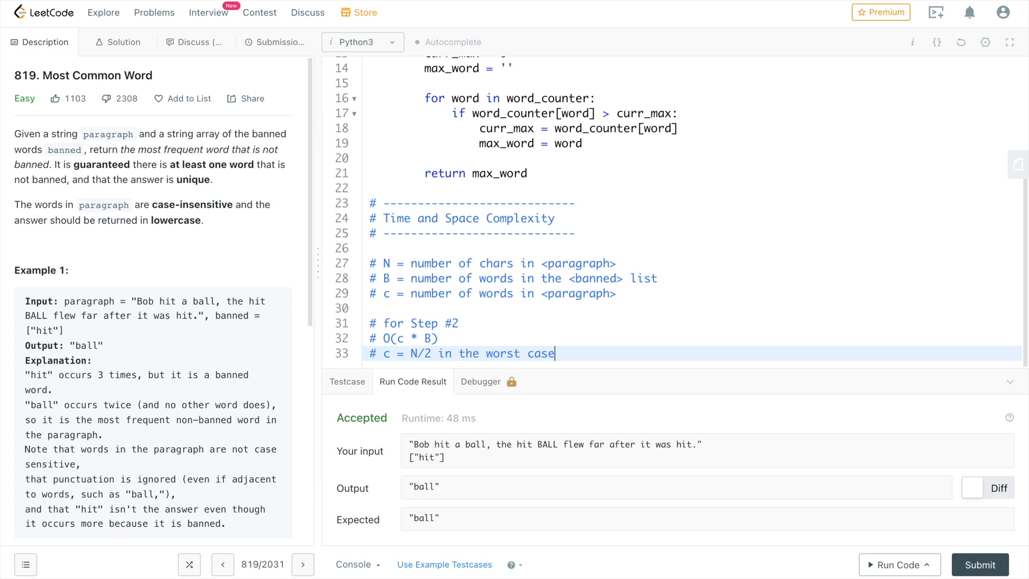
pyautogui.moveTo(445, 334)
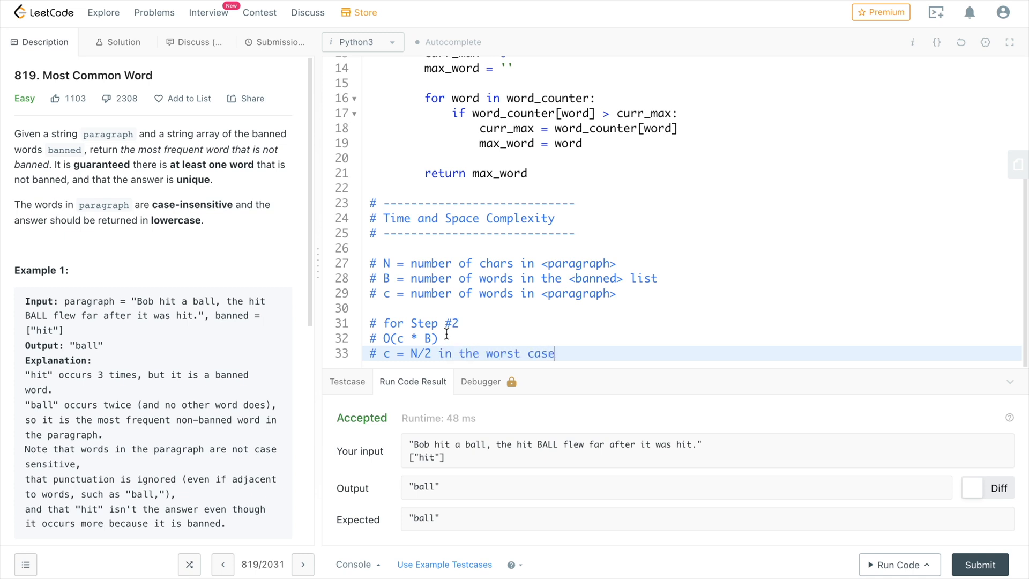
pyautogui.press('enter')
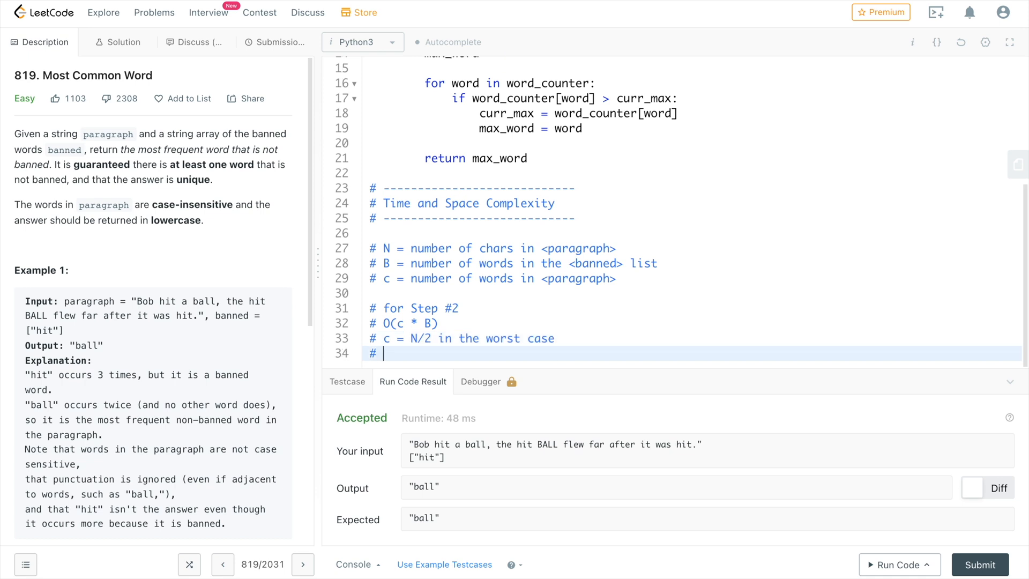
pyautogui.write('--> O(N)')
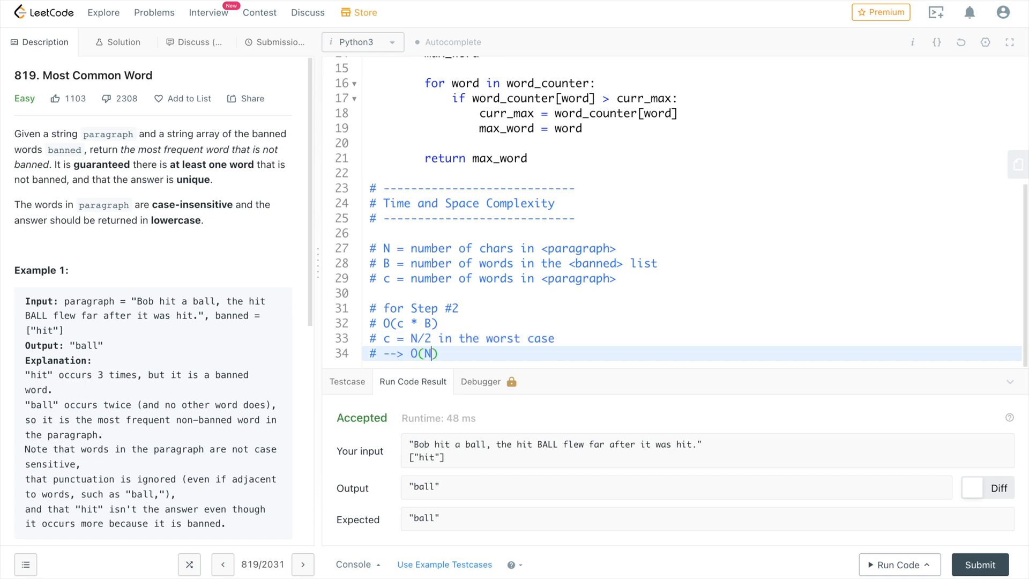
pyautogui.write('* B')
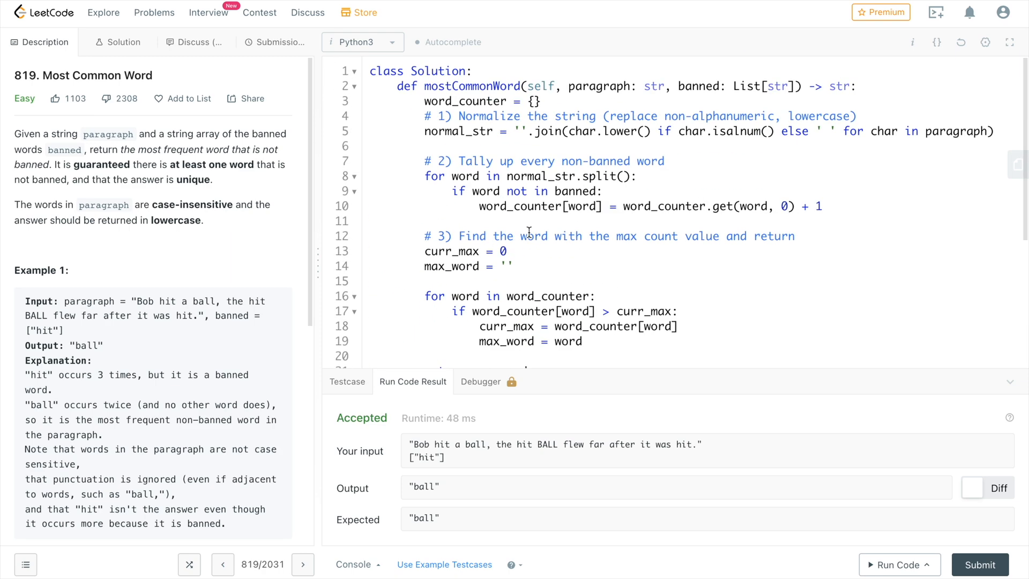
# Add a banned_words set built from banned and the simplified '# --> O(N)' Step #2 bound.
pyautogui.write('b')
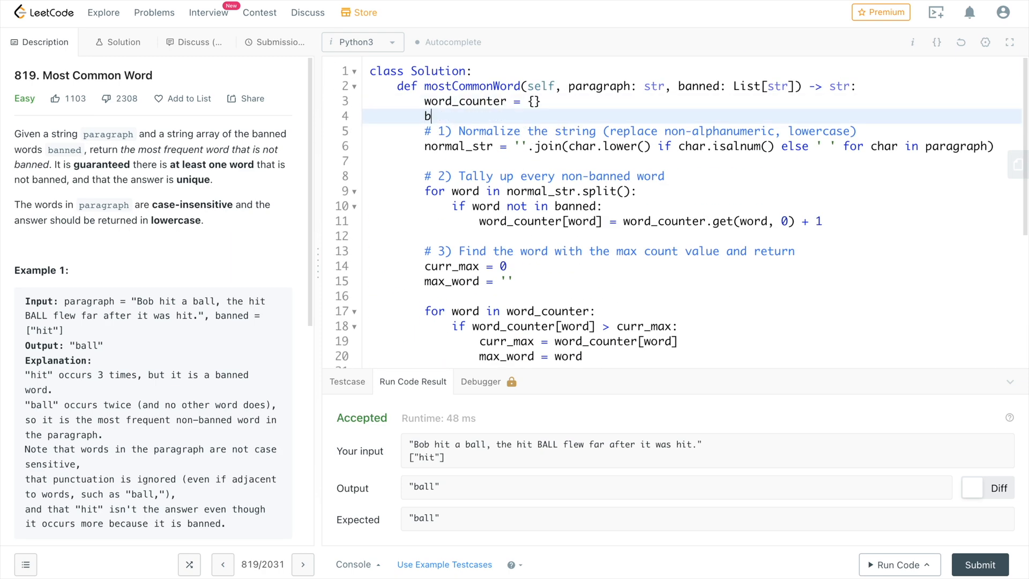
pyautogui.write('anned_words = set(banned')
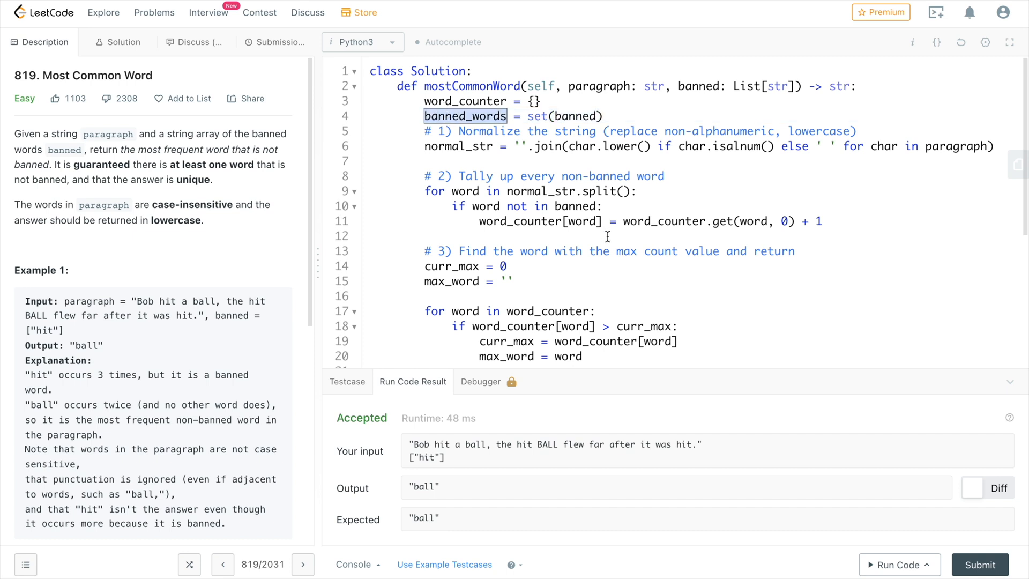
pyautogui.scroll(-3)
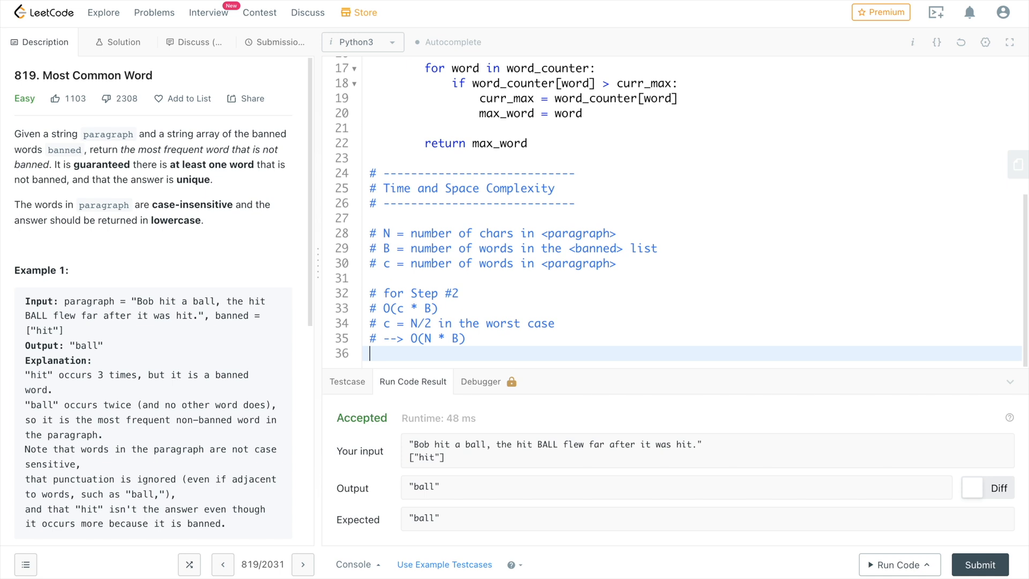
pyautogui.write('# -->')
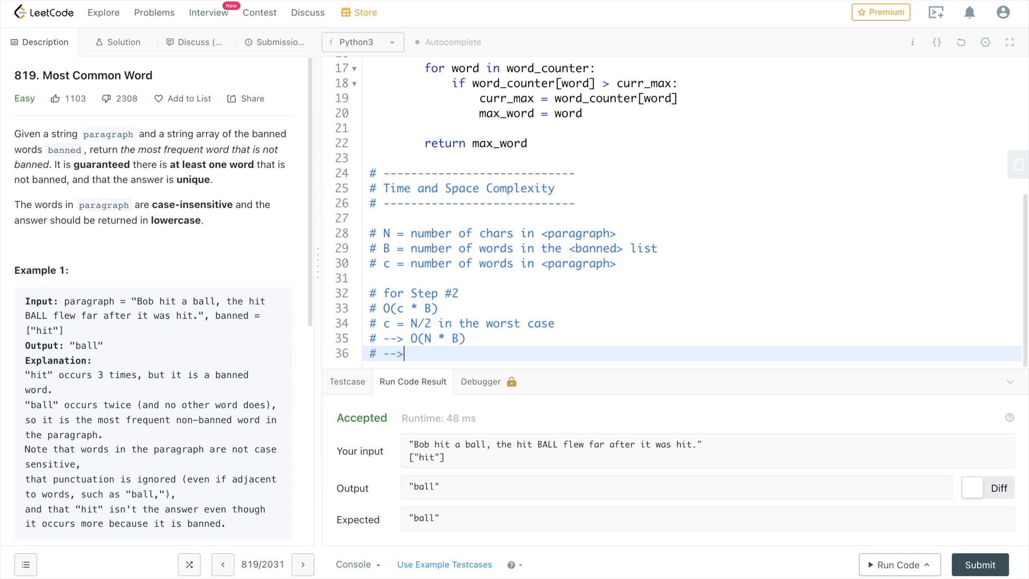
pyautogui.write('O(')
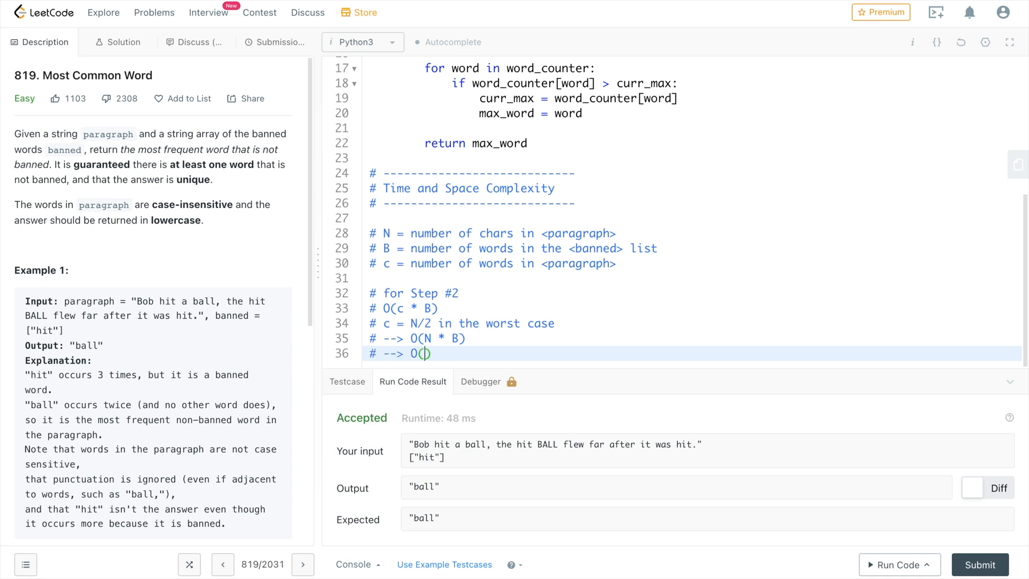
pyautogui.write('N')
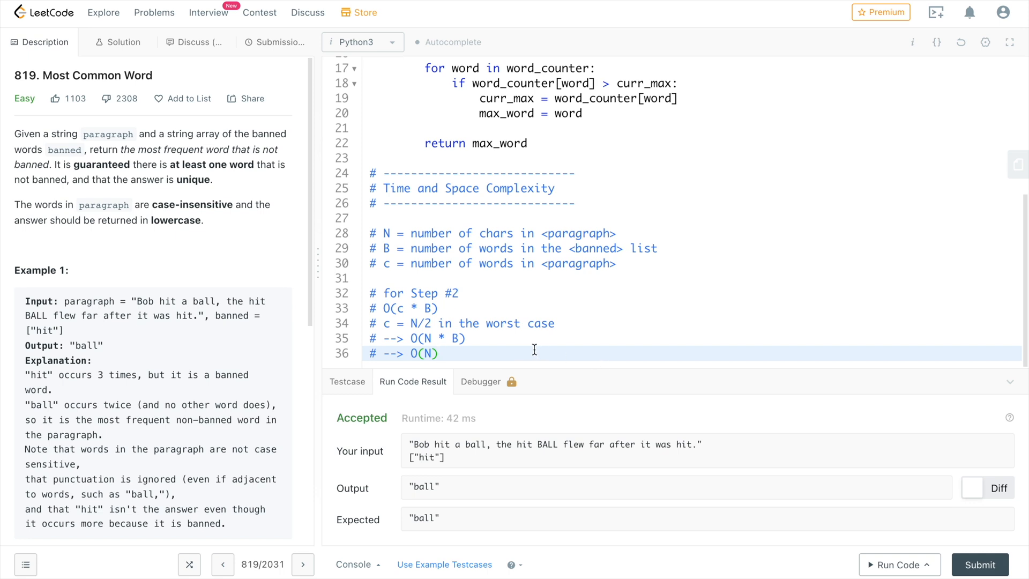
# Start the Time Complexity section: B for converting the banned list, N for step #1.
pyautogui.write('# Time')
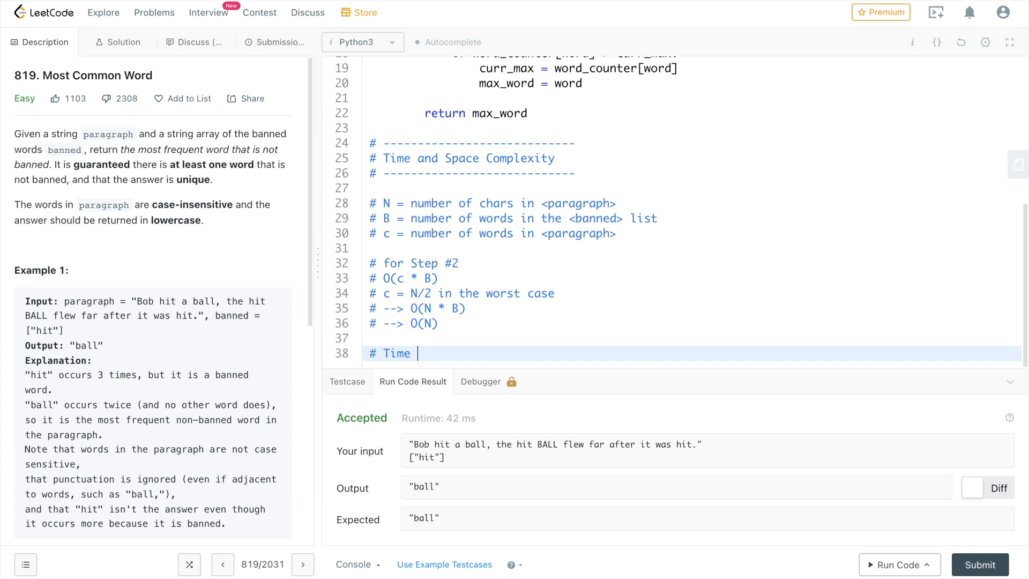
pyautogui.write('Complexity:')
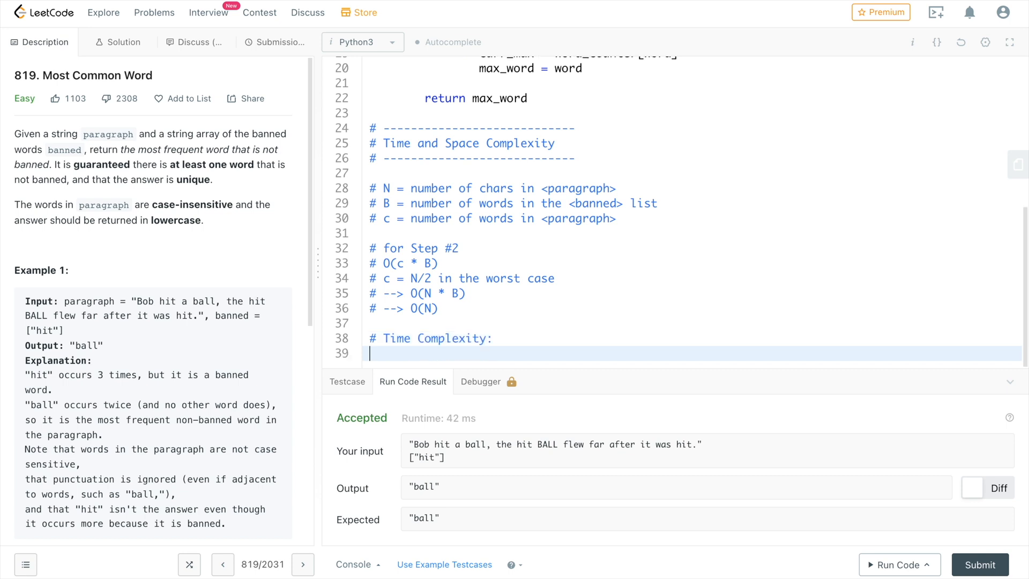
pyautogui.write('# B')
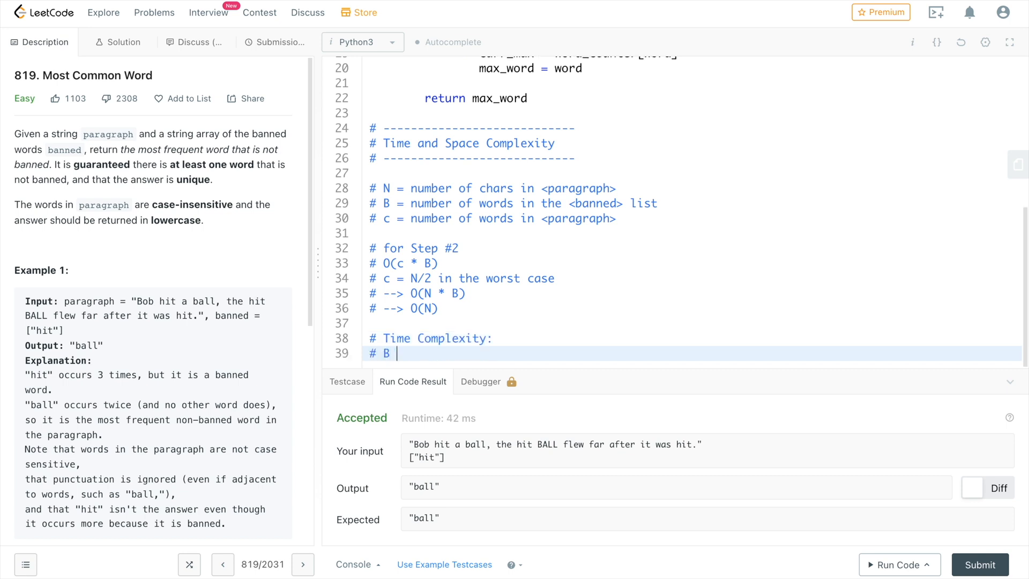
pyautogui.write('for converting')
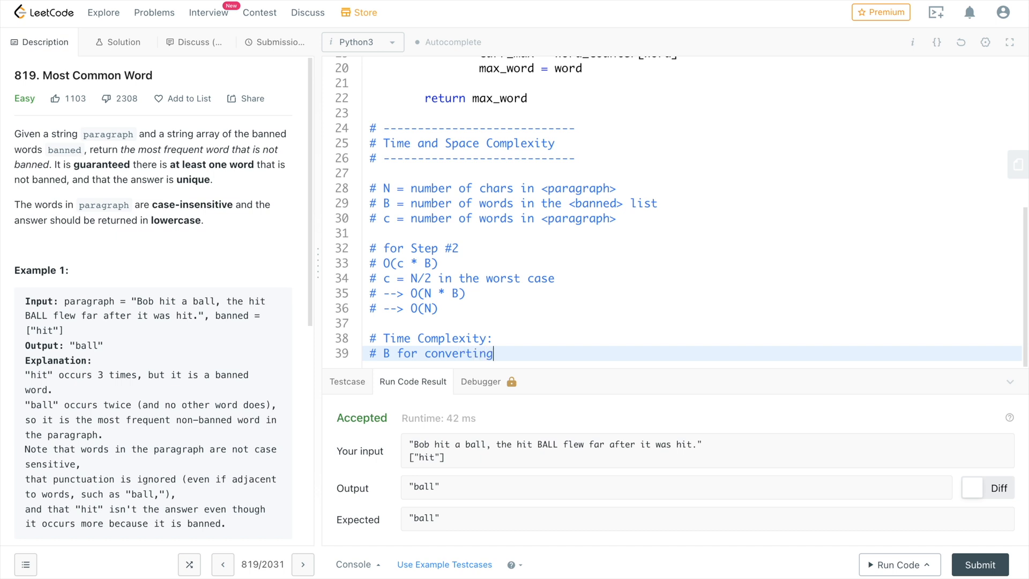
pyautogui.write('the banned list to set')
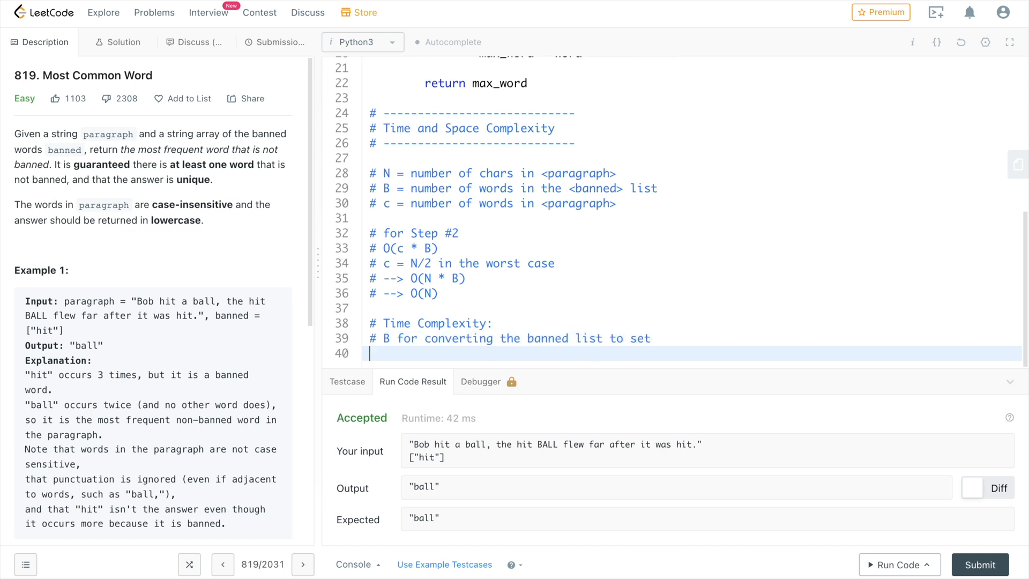
pyautogui.write('# N for step #')
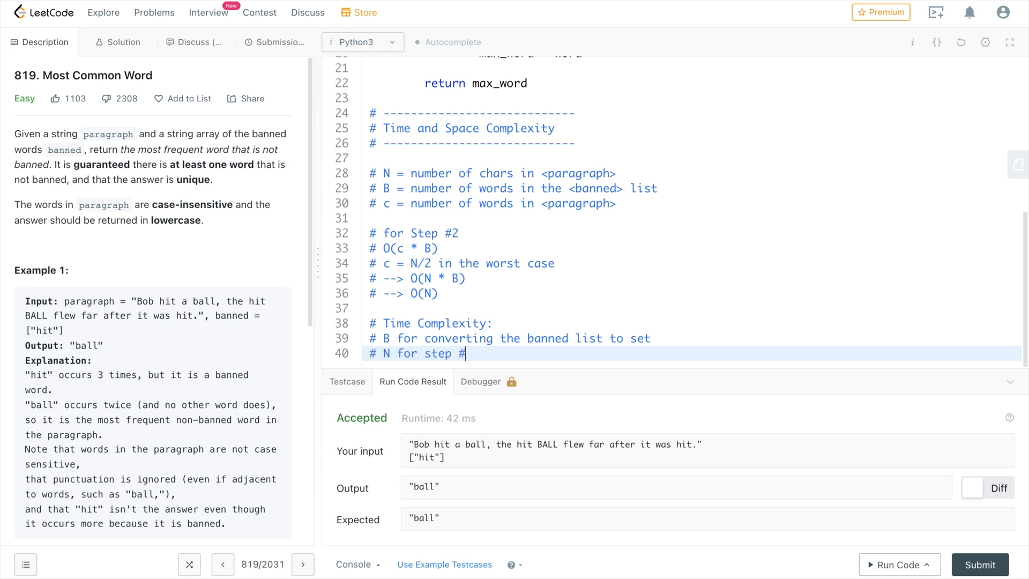
pyautogui.write('1')
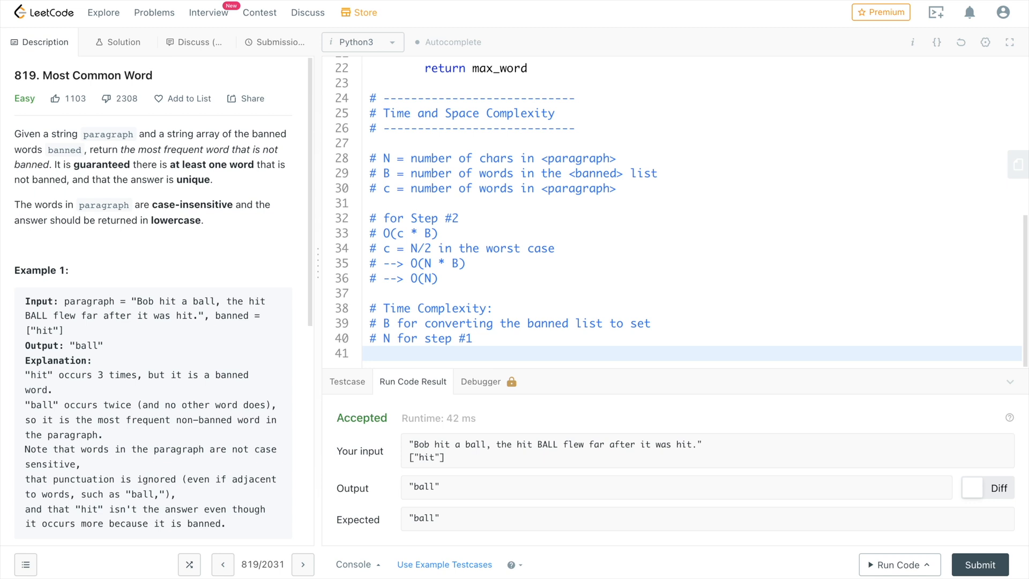
# Add N worst case for step #2 and N for step #3, totalling O(N + B).
pyautogui.write('# N + N for')
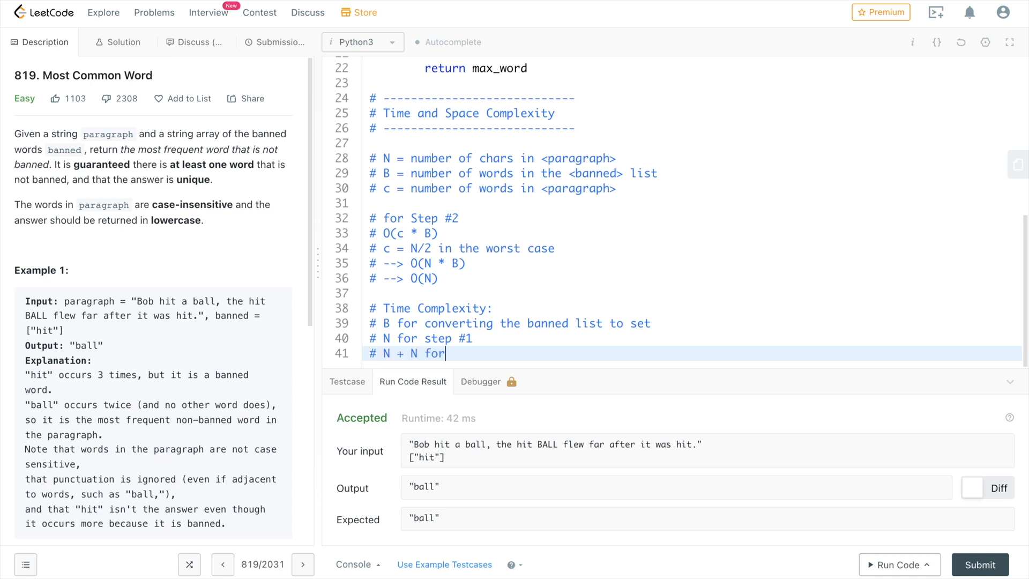
pyautogui.write('step #2')
pyautogui.write('# N wor')
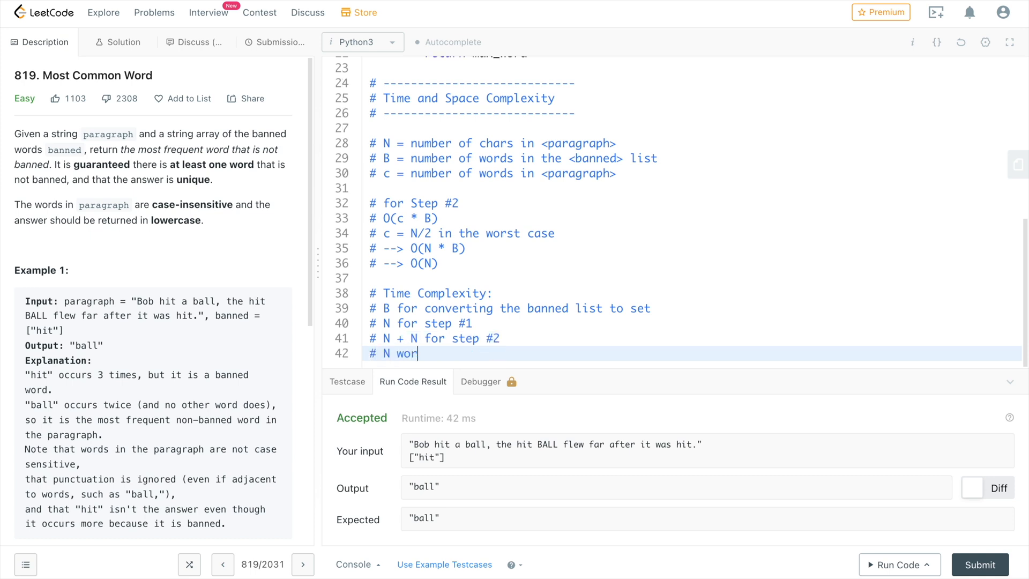
pyautogui.write('st case')
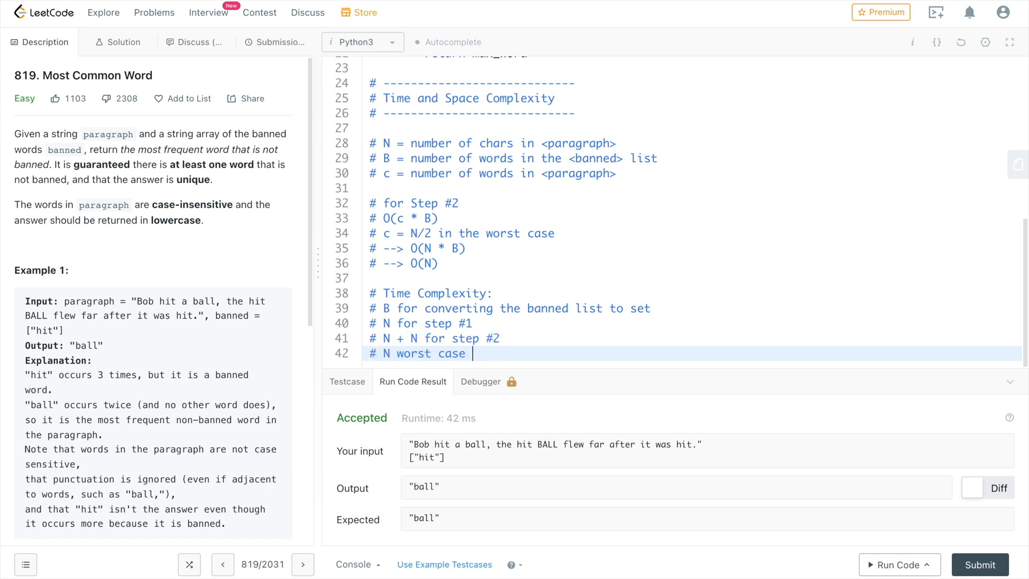
pyautogui.write('for step #3')
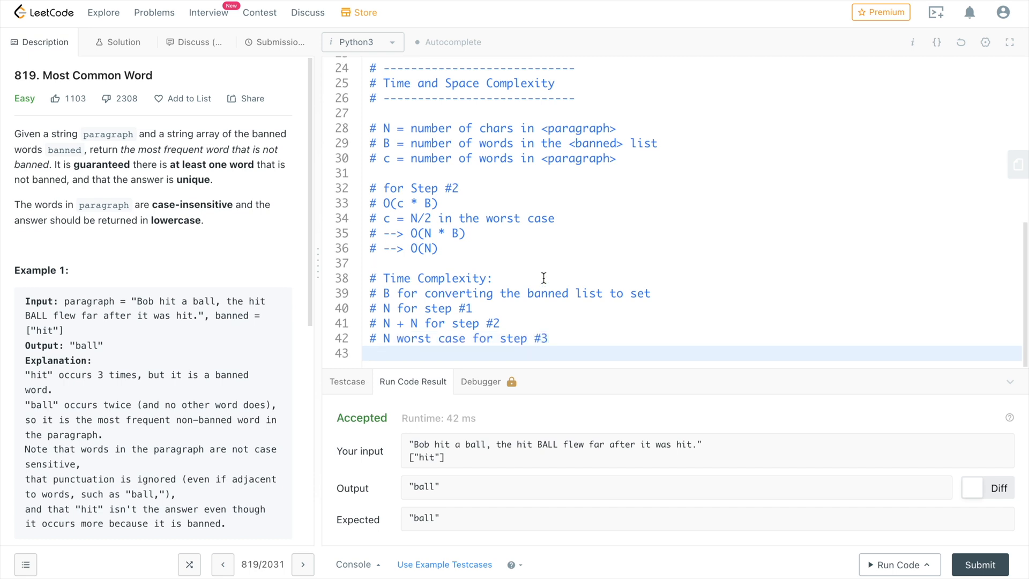
pyautogui.write('-->')
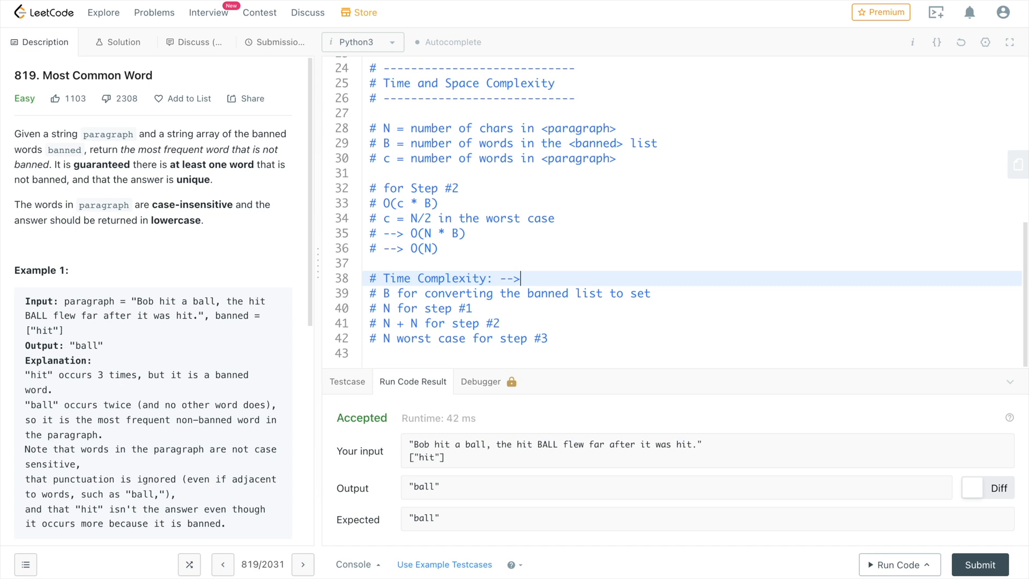
pyautogui.write('O(N)')
pyautogui.write('#')
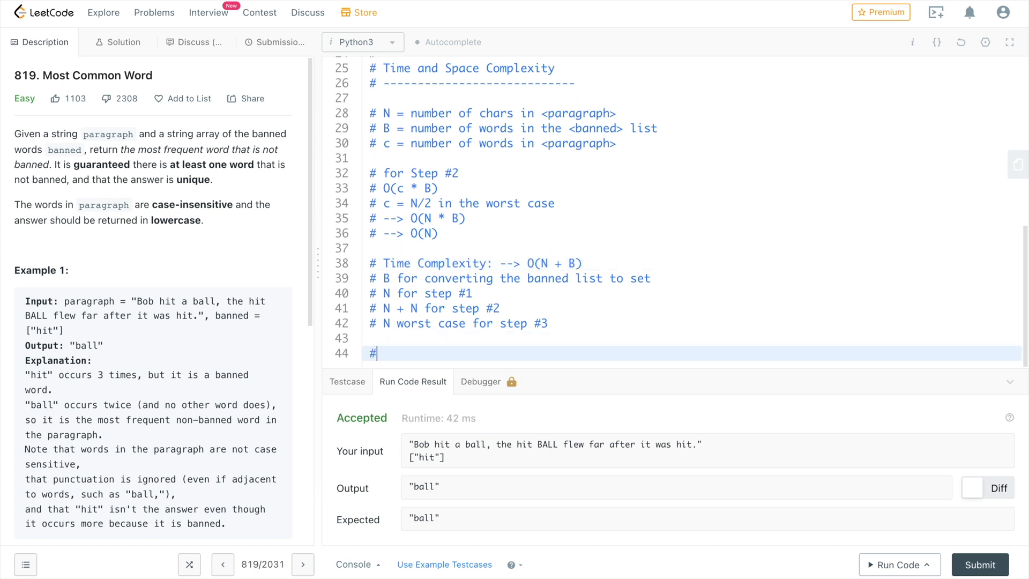
# List space: B for the hashset, N each for normal_str, split() list, counter dict; O(N + B).
pyautogui.write('Space Complexity: -->')
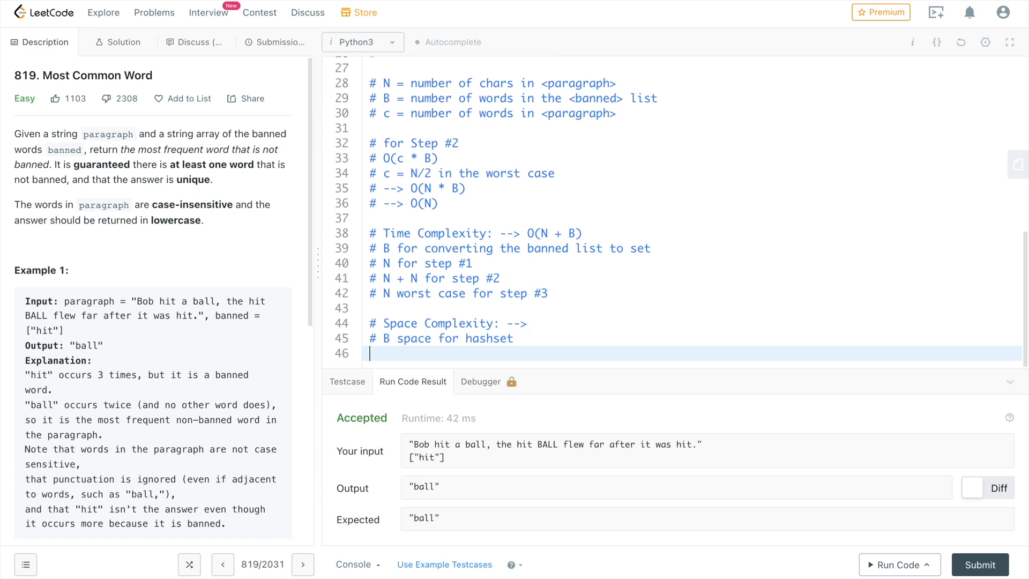
pyautogui.write('# N space for')
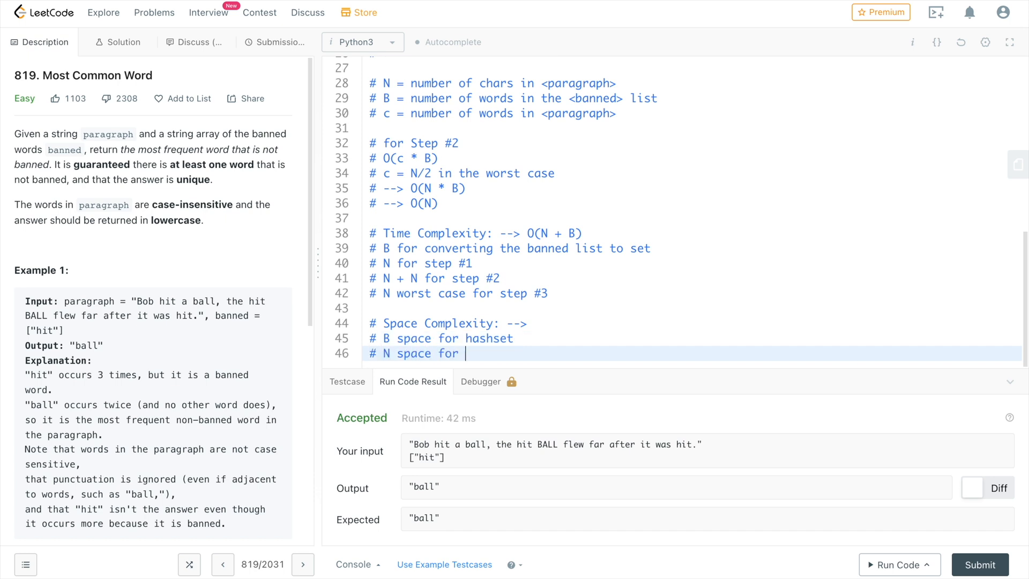
pyautogui.write('normal_str')
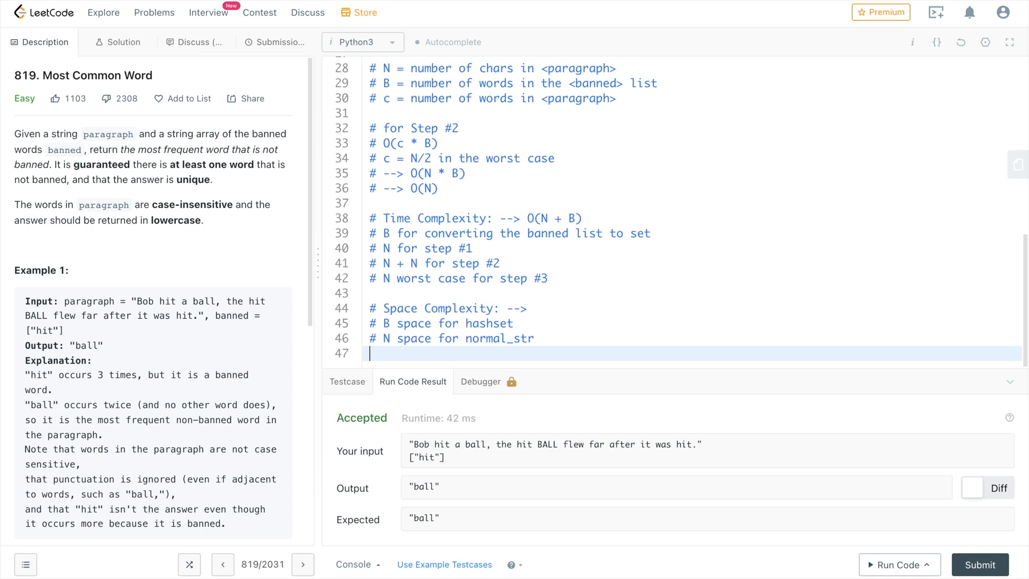
pyautogui.write('# N space for split')
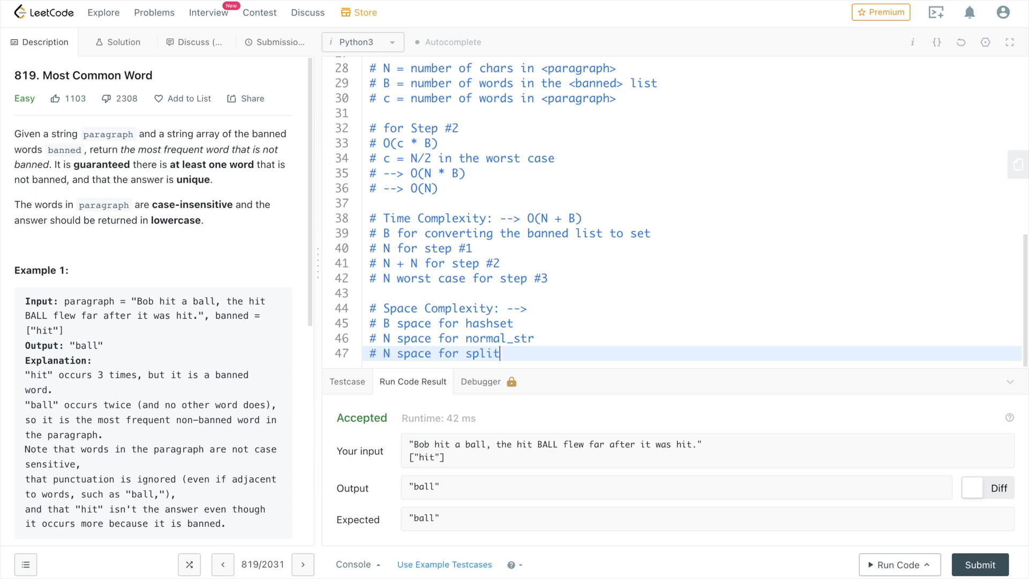
pyautogui.write('() list')
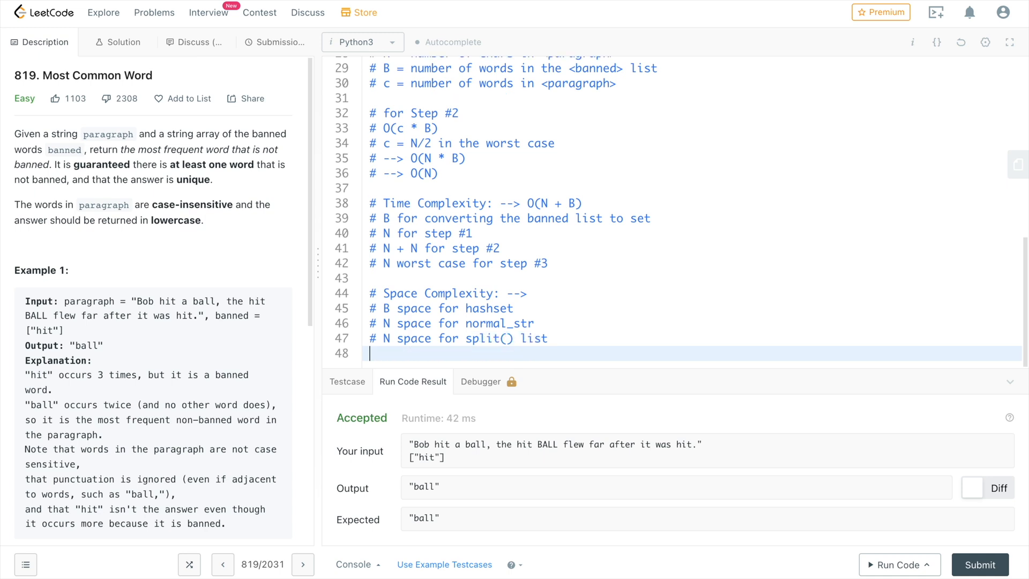
pyautogui.write('# N space worst case fo')
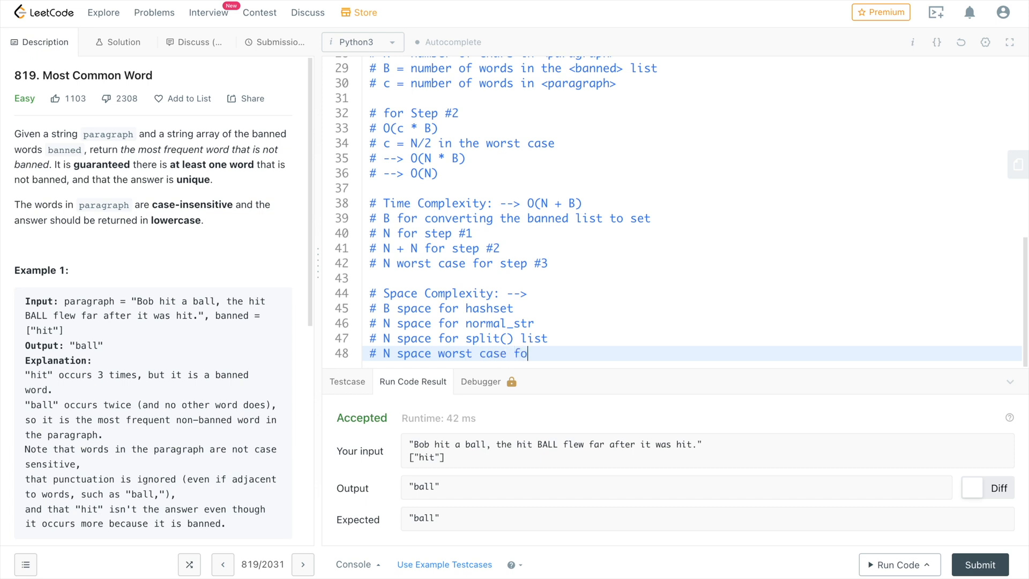
pyautogui.write('r counter dict')
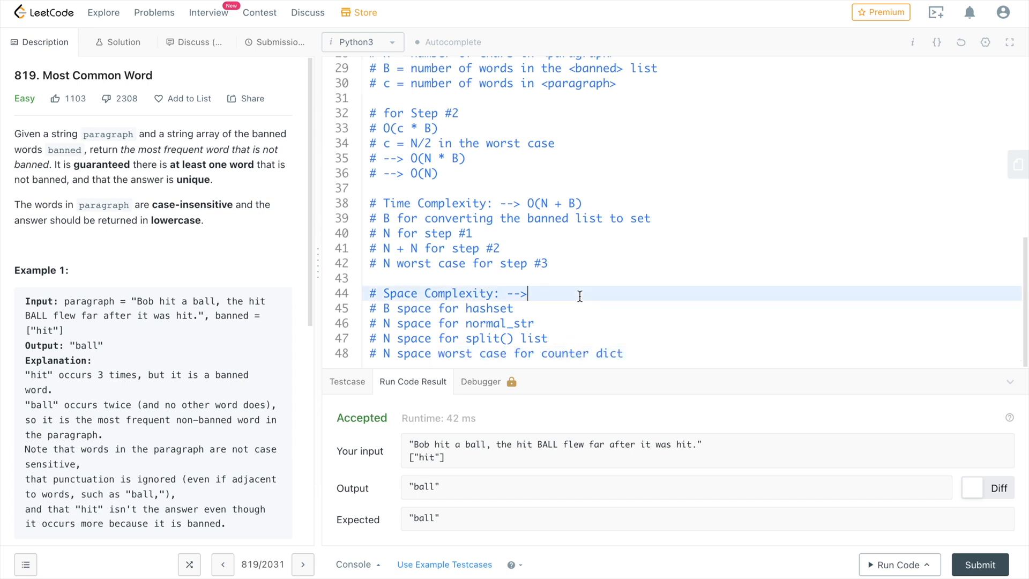
pyautogui.write('O(N + )')
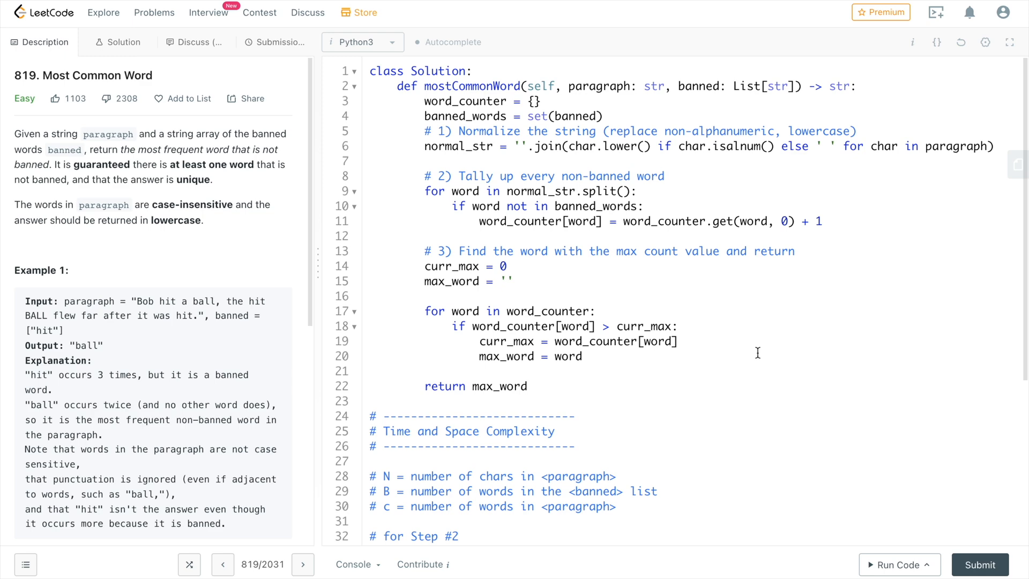
# Submit the Python3 solution and confirm Success at 36 ms using 14.2 MB.
pyautogui.scroll(-3)
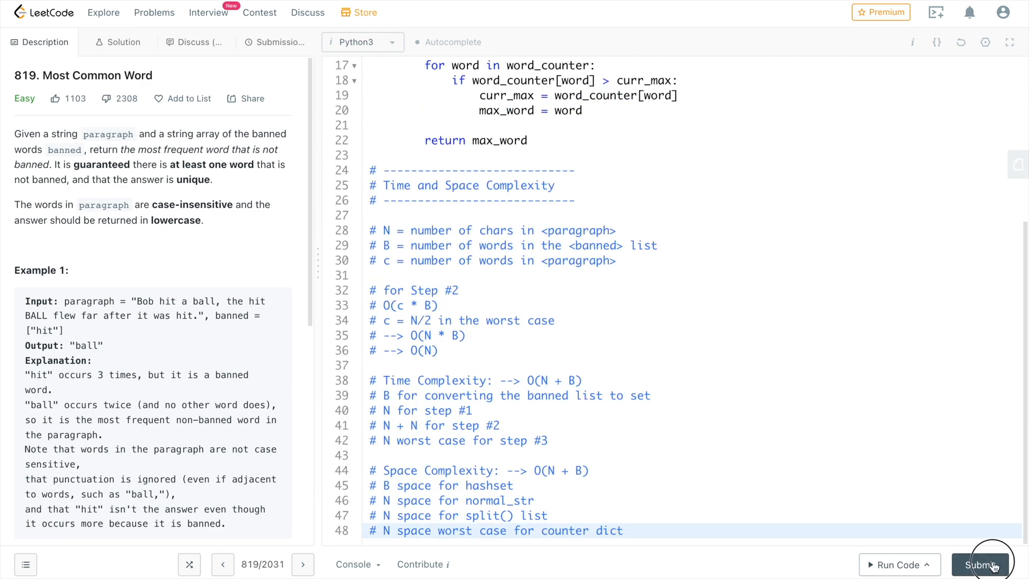
pyautogui.click(980, 564)
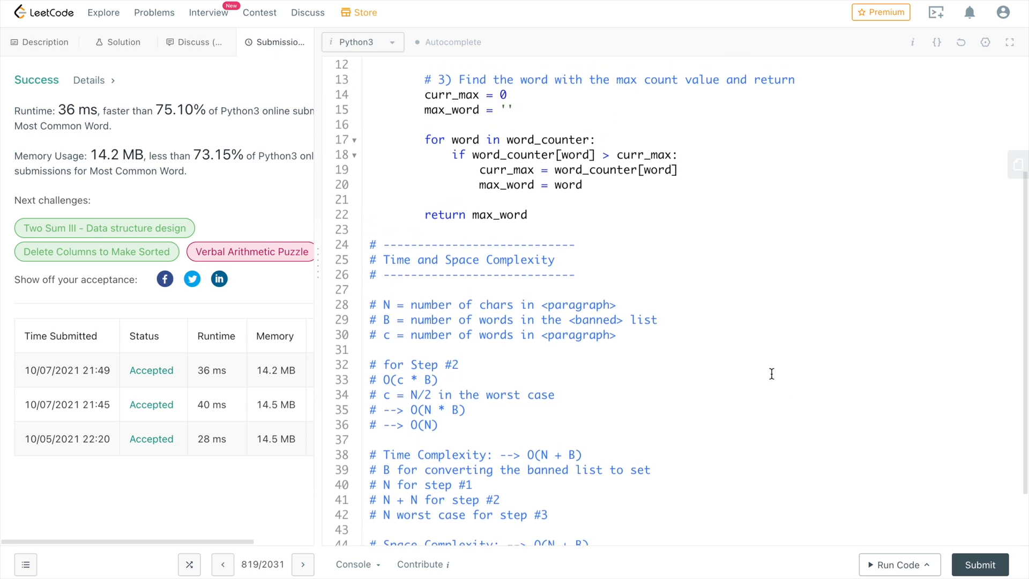